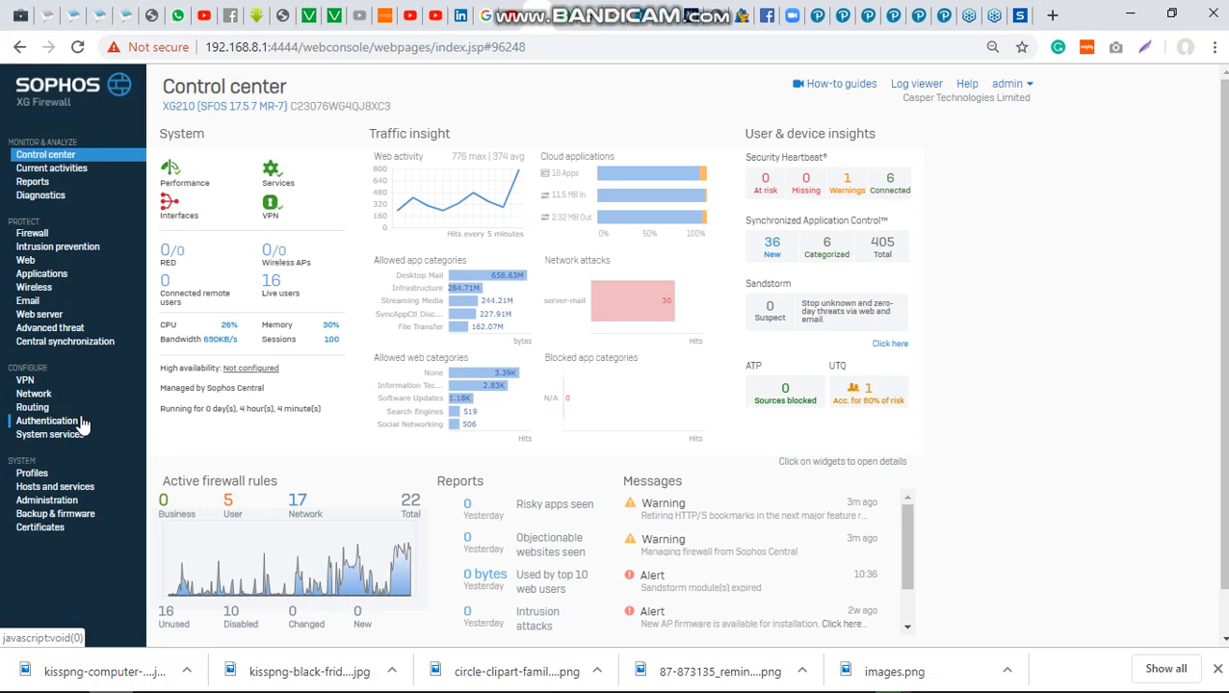
mouse_move(48, 421)
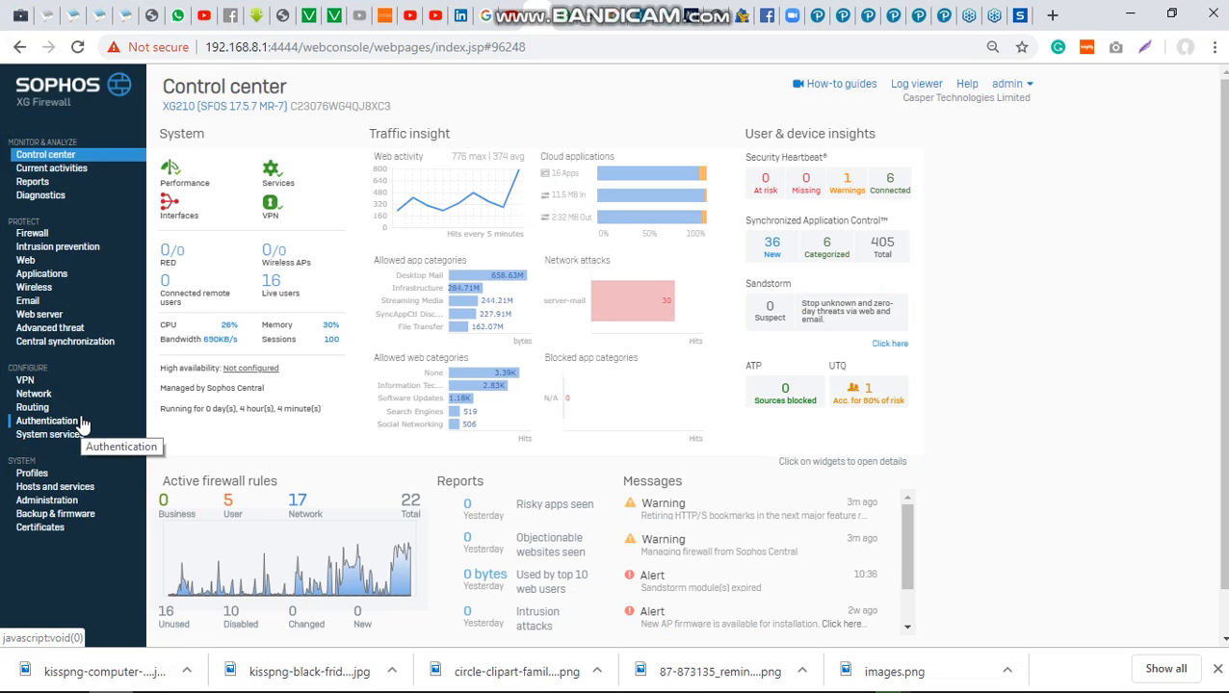
mouse_move(26, 379)
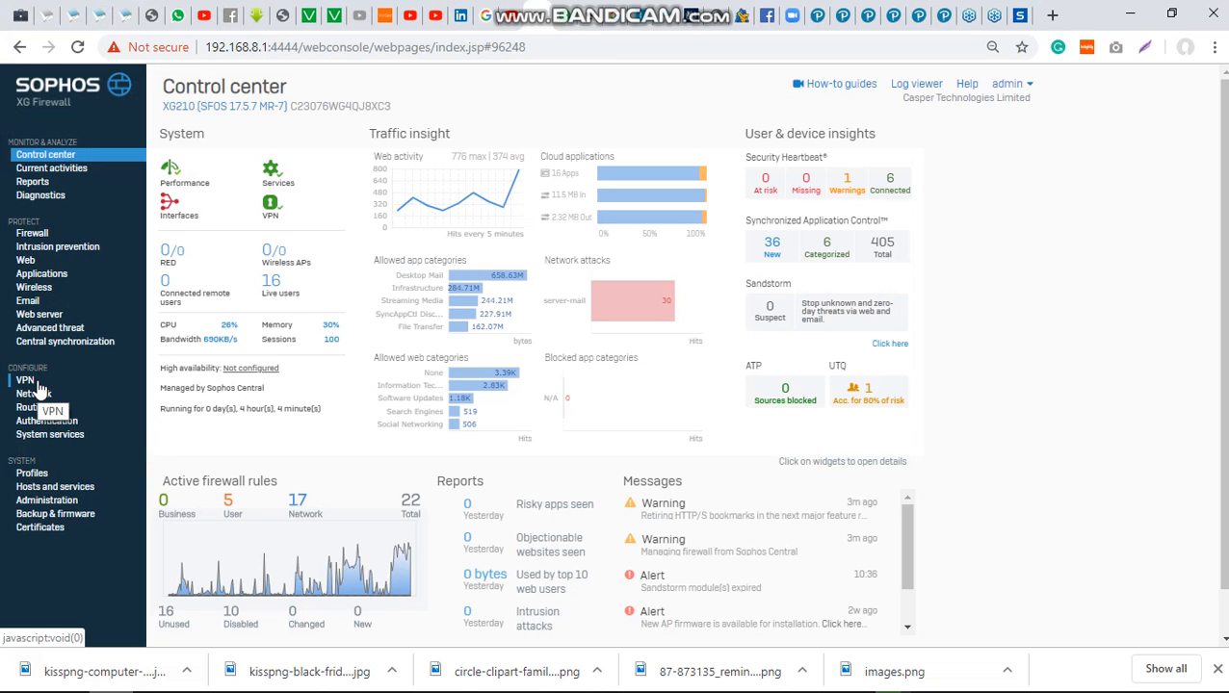
mouse_move(55, 246)
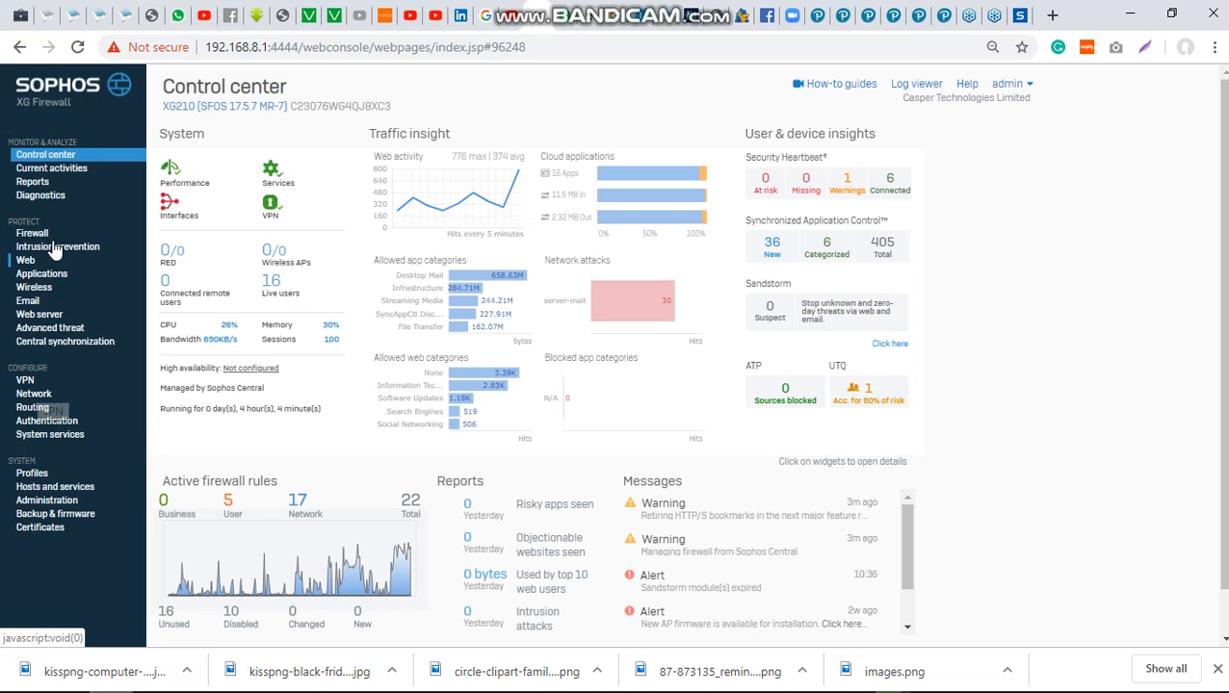
Edit rule LAN_WAN_Casper to match known users and show the captive portal to unknown users
click(32, 233)
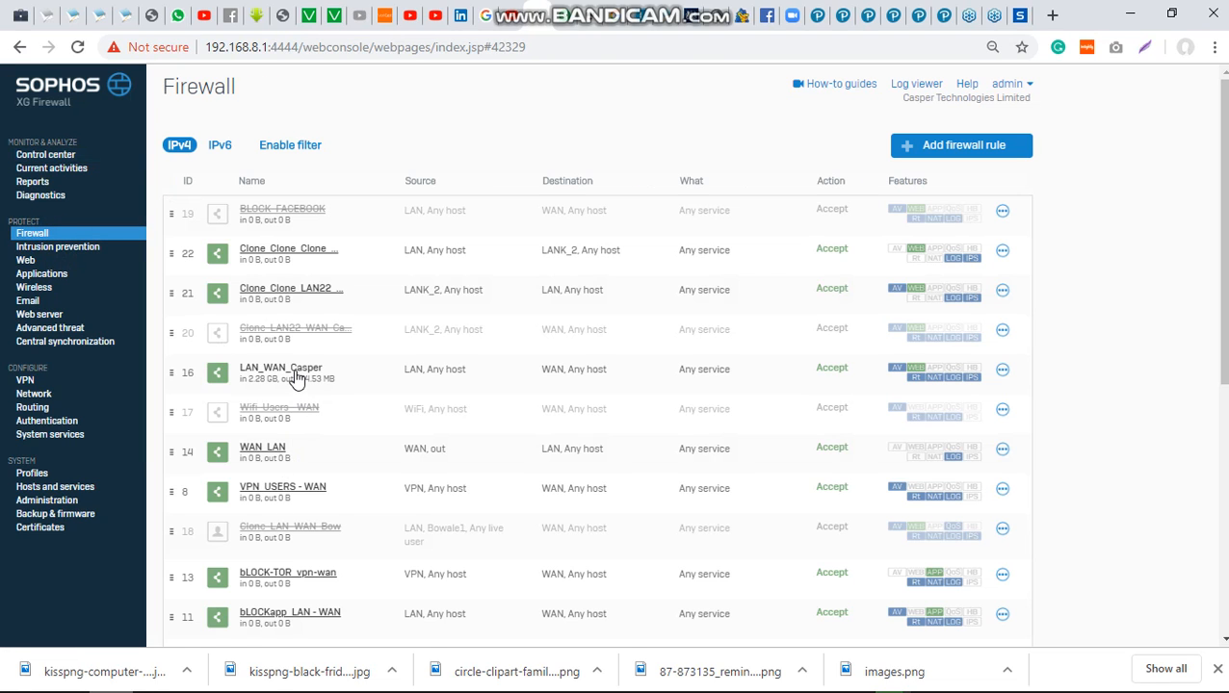
click(280, 368)
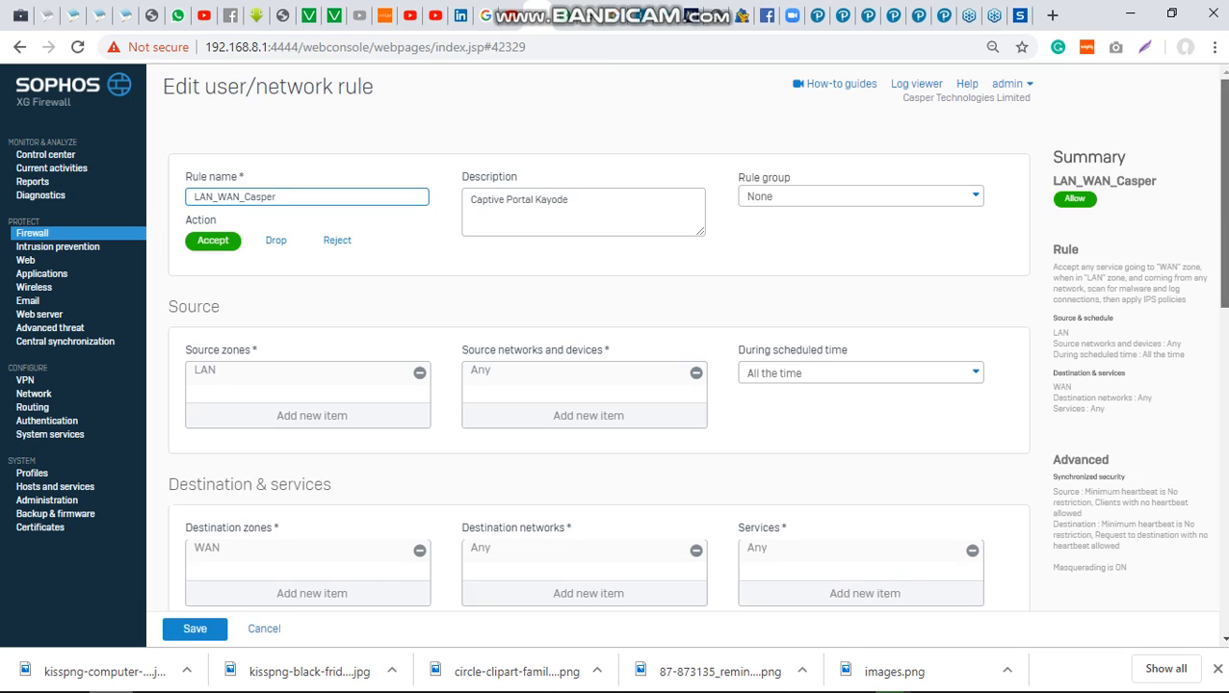
scroll(down, 3)
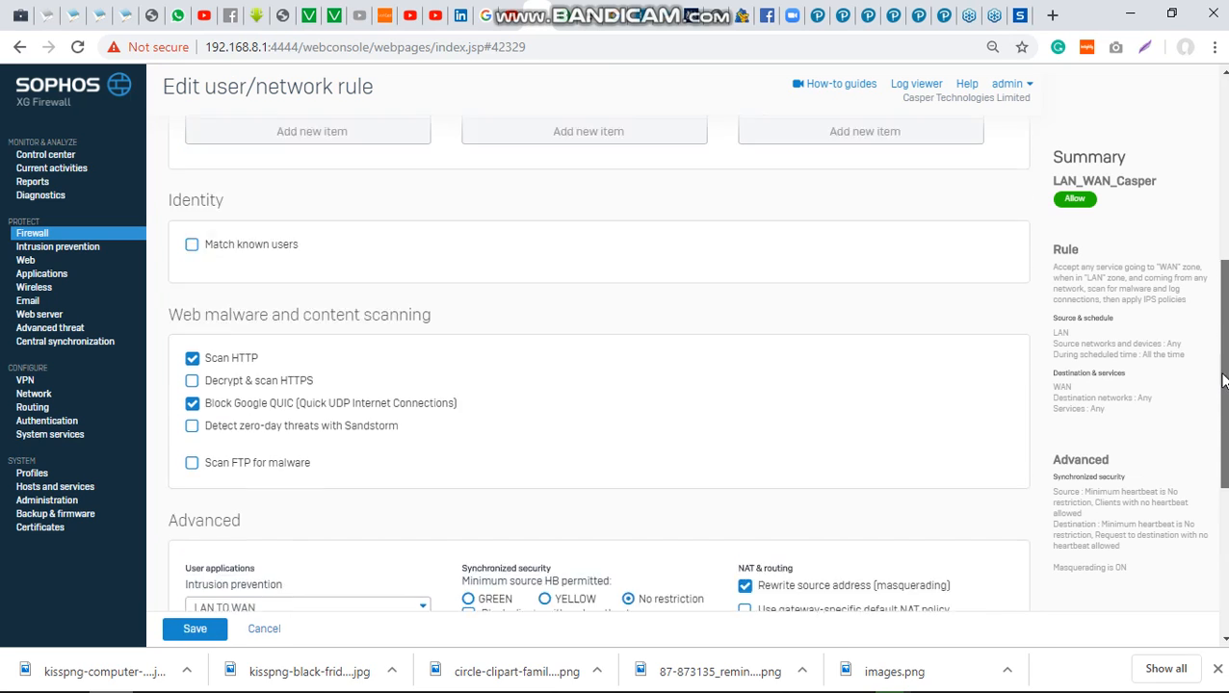
scroll(up, 3)
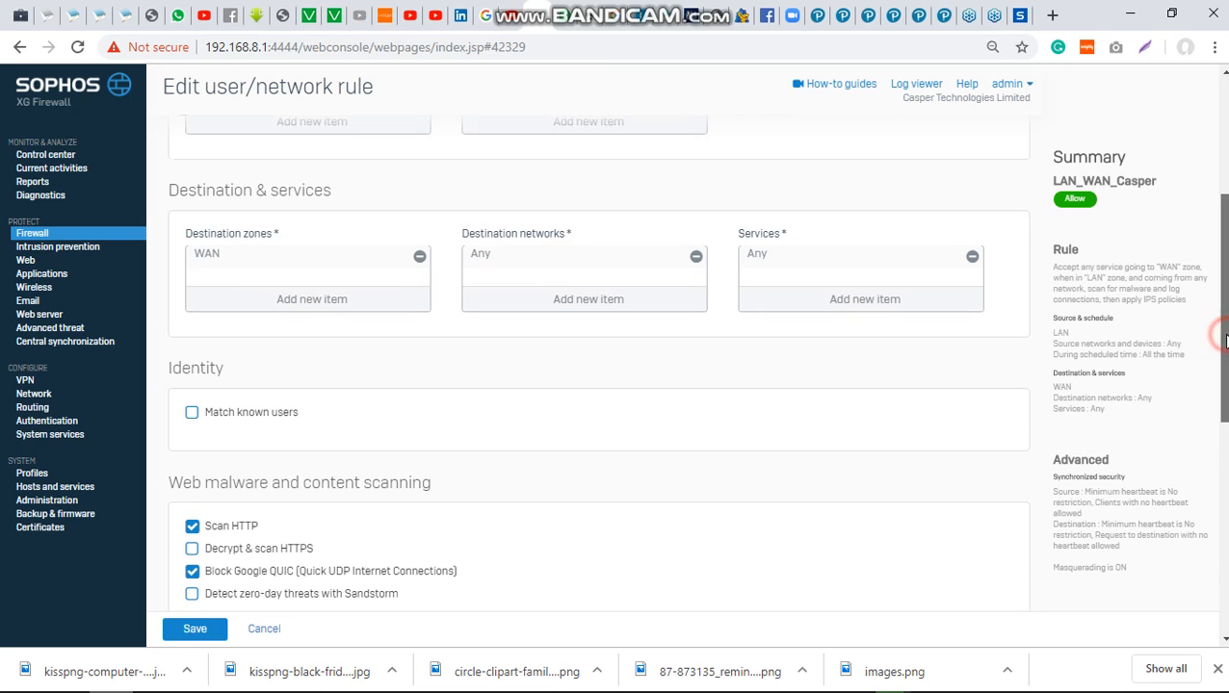
click(191, 412)
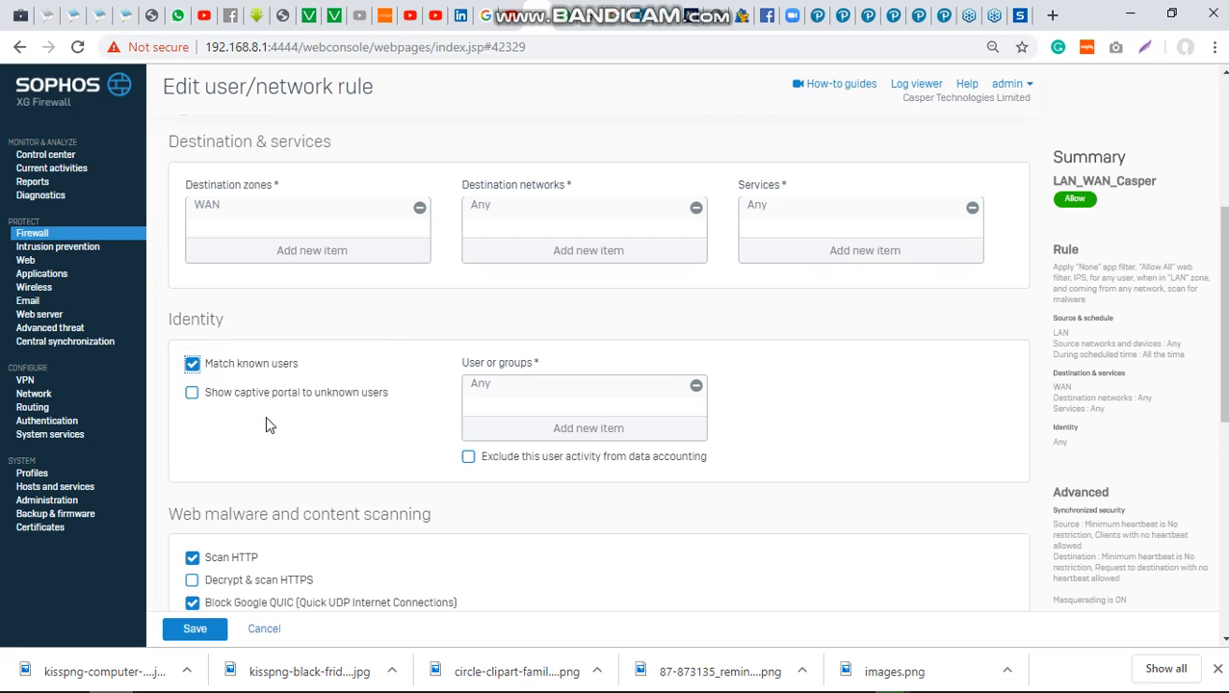
click(192, 392)
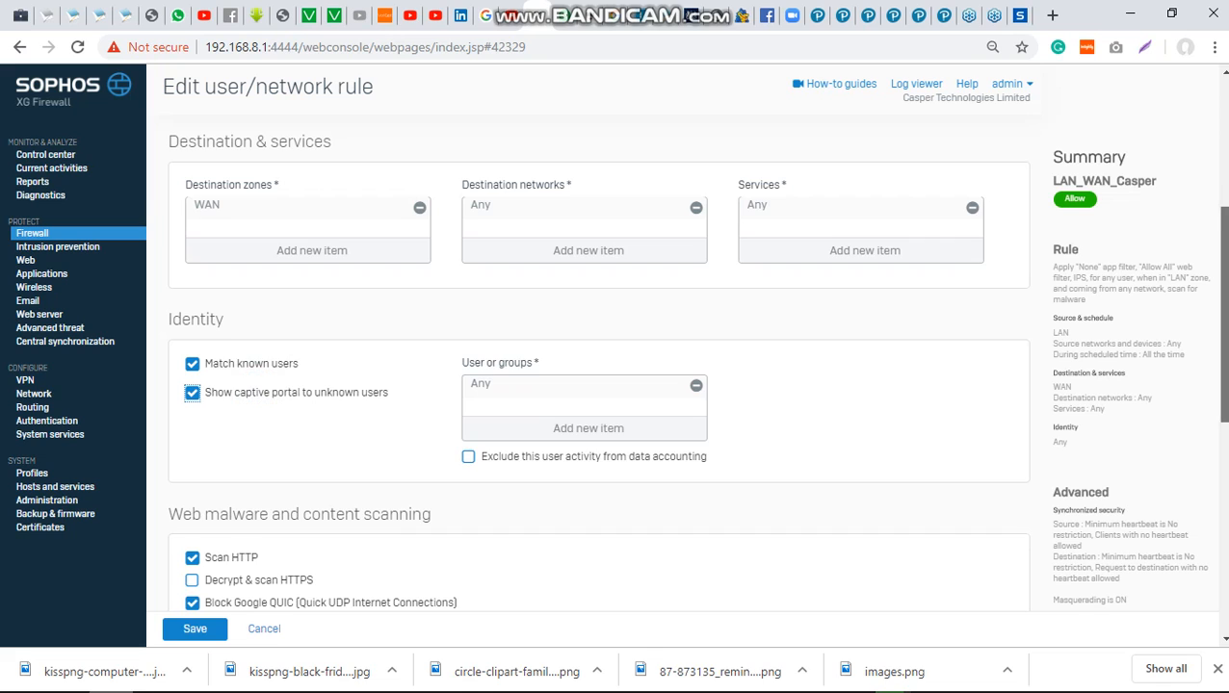
scroll(down, 3)
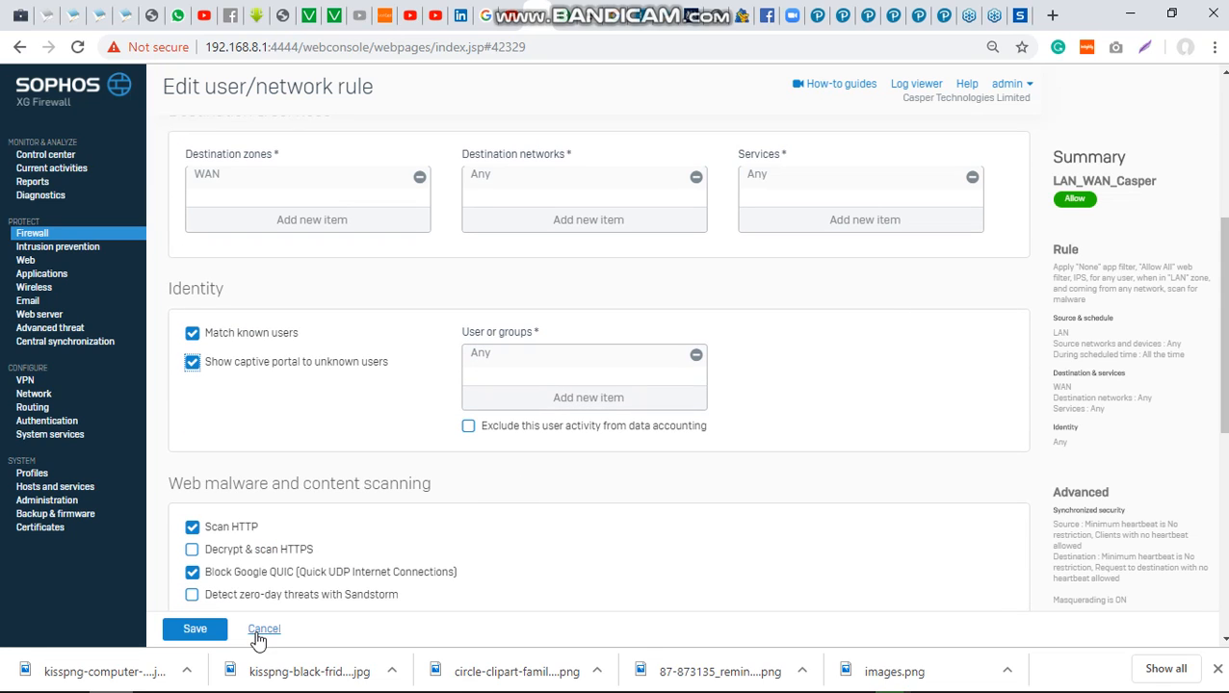
click(194, 629)
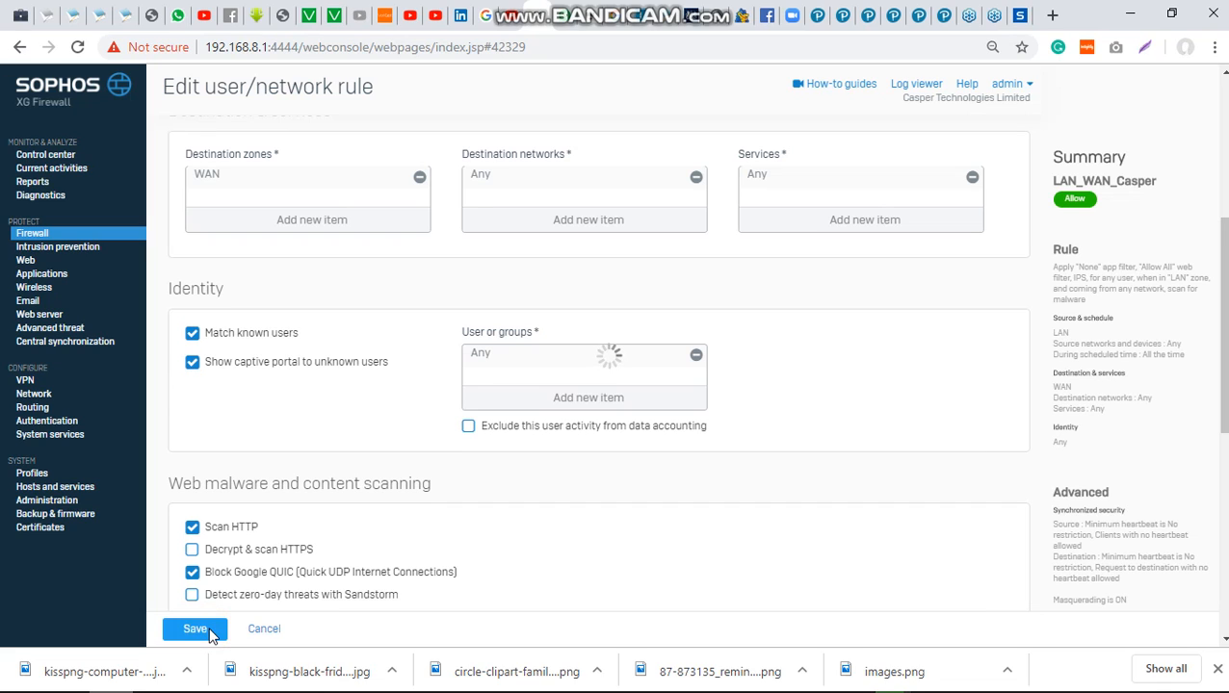
click(194, 629)
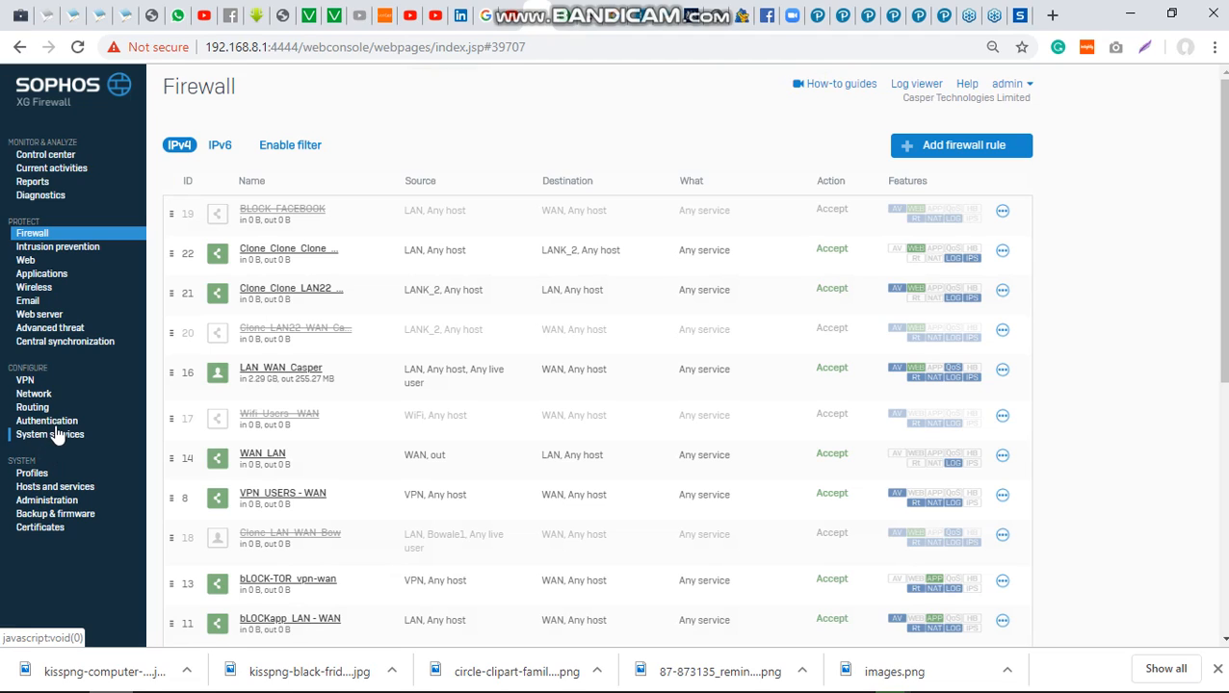
Go to Authentication and open the Groups tab
click(46, 421)
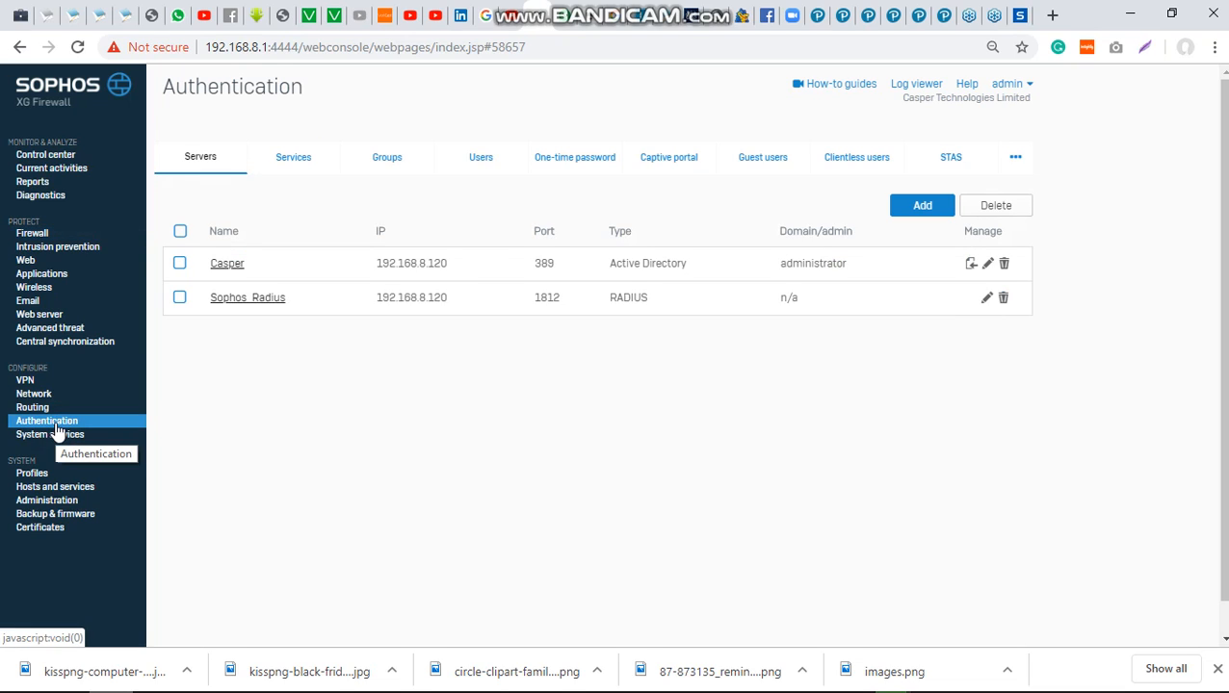
mouse_move(745, 297)
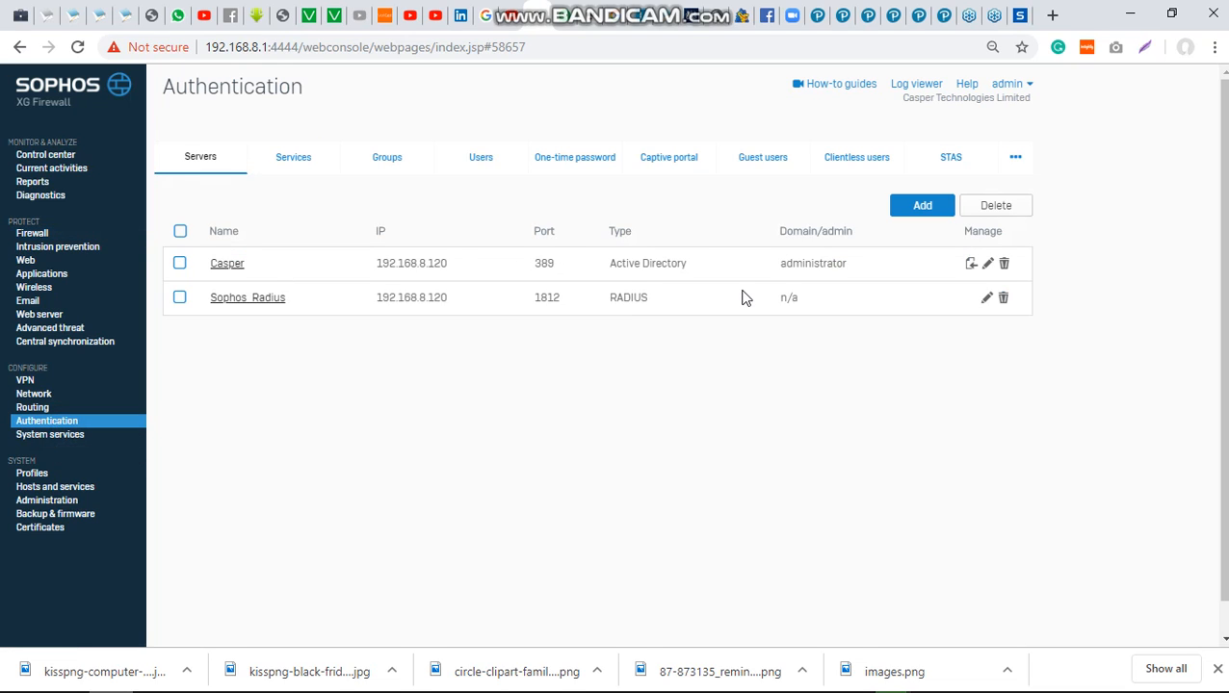
mouse_move(858, 203)
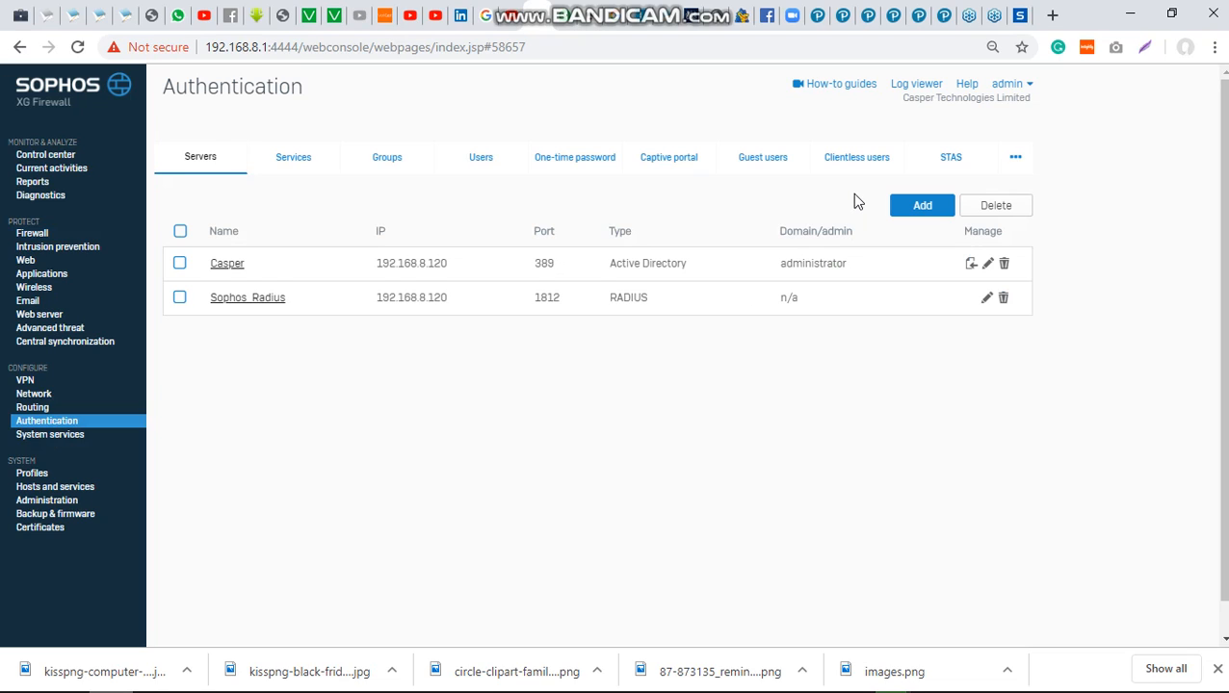
mouse_move(192, 421)
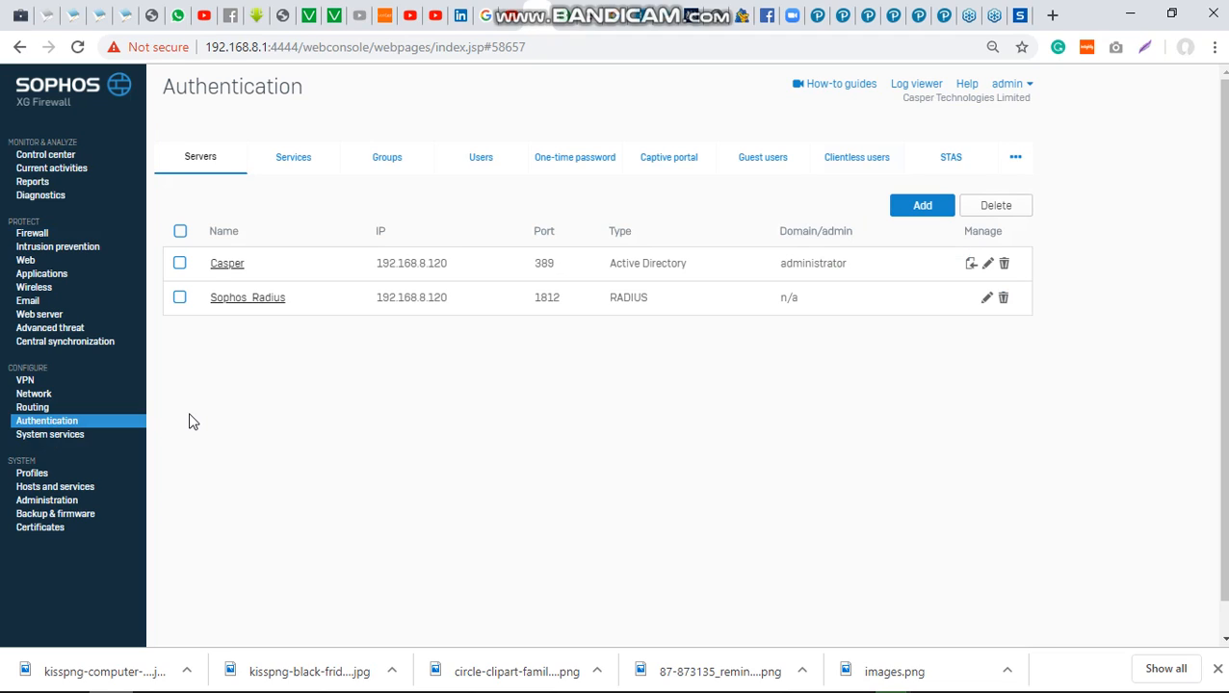
mouse_move(394, 202)
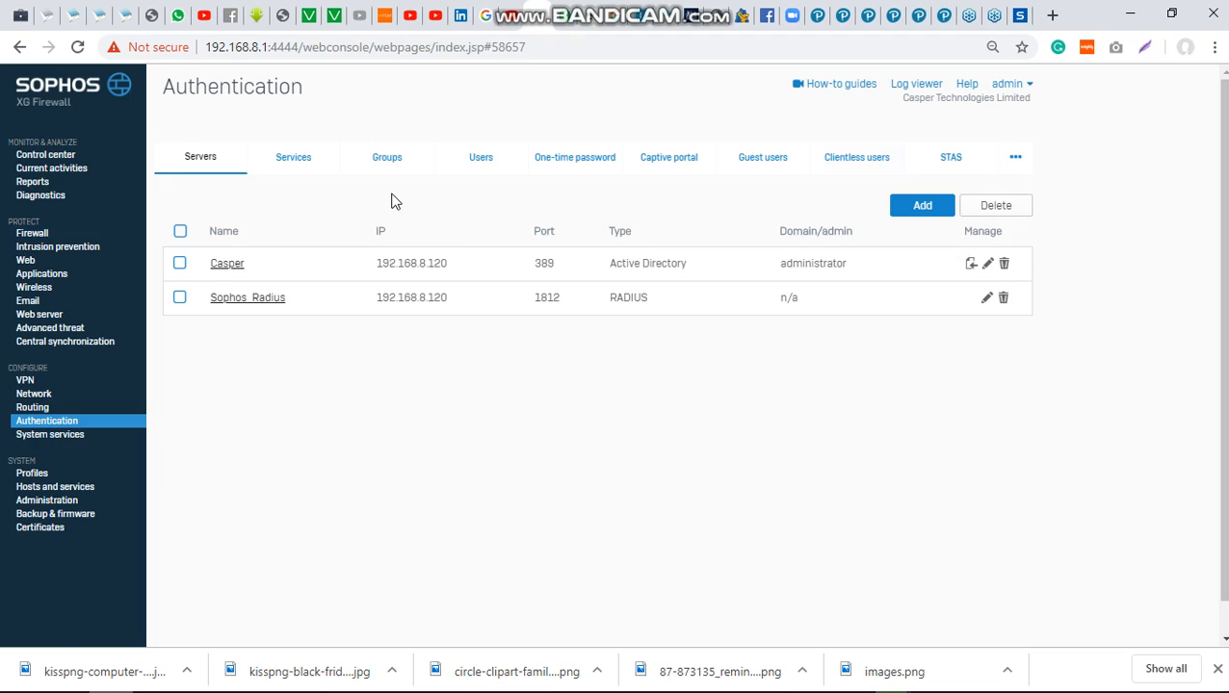
click(386, 157)
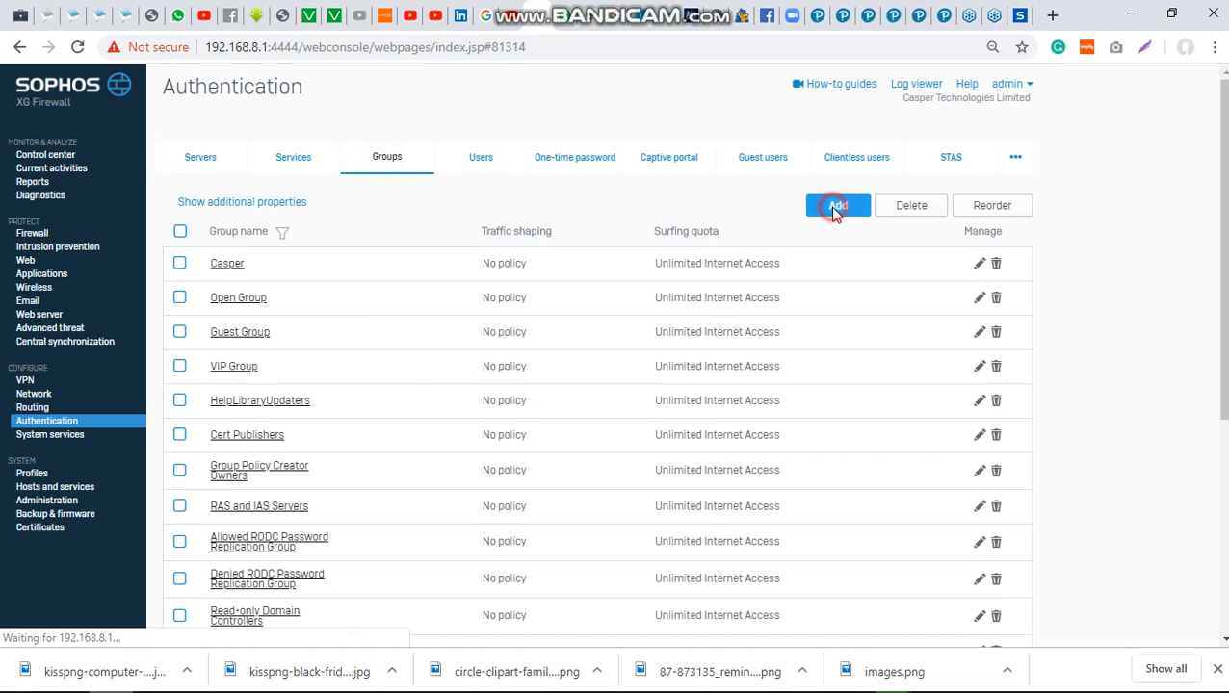
Add a Clientless-type user group named 'Clientless User 2' and save it
click(837, 205)
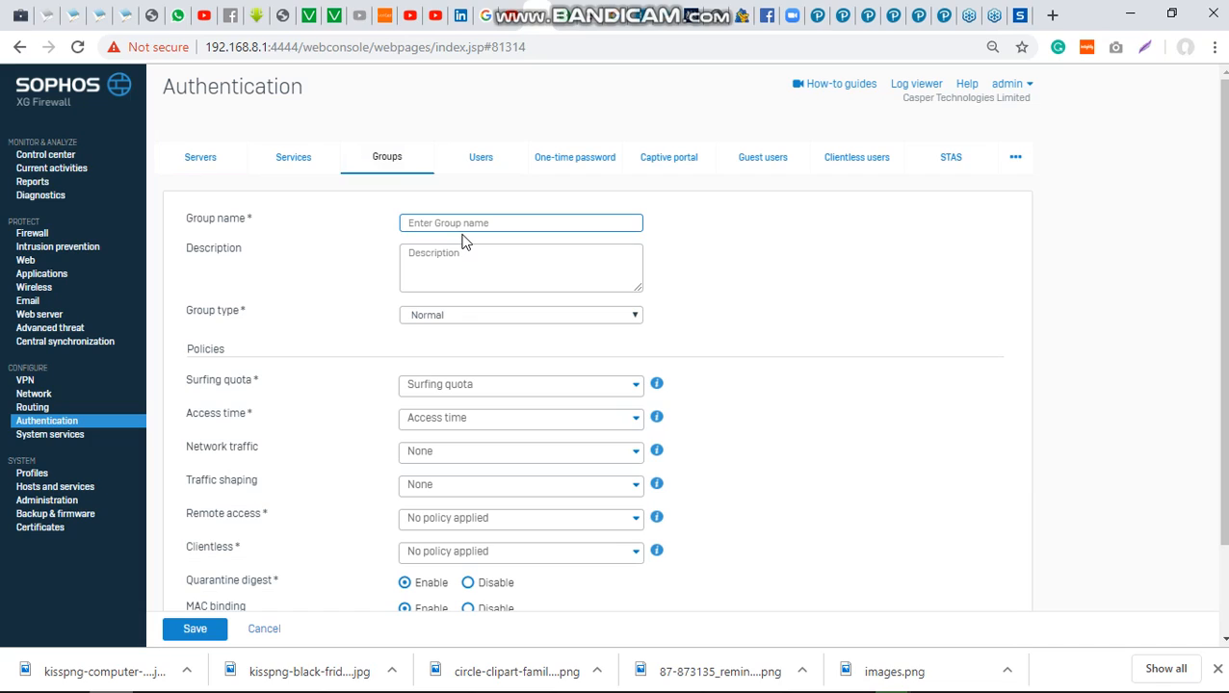
text(Clientless Us)
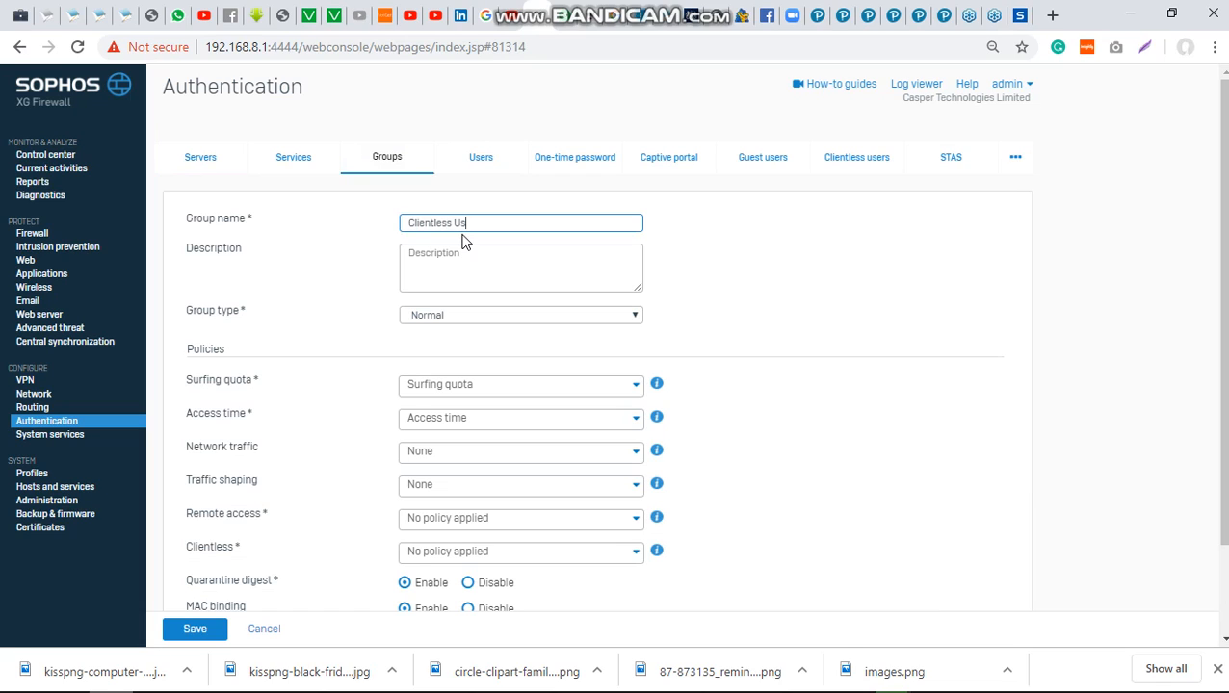
text(er)
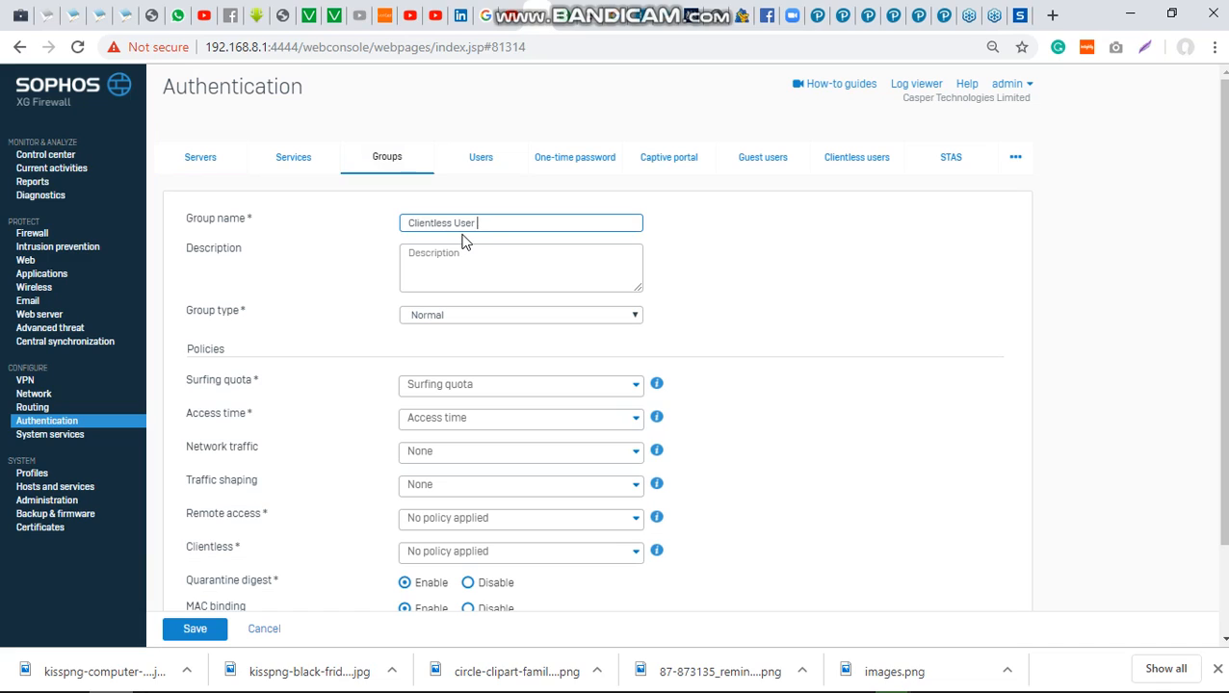
text(2)
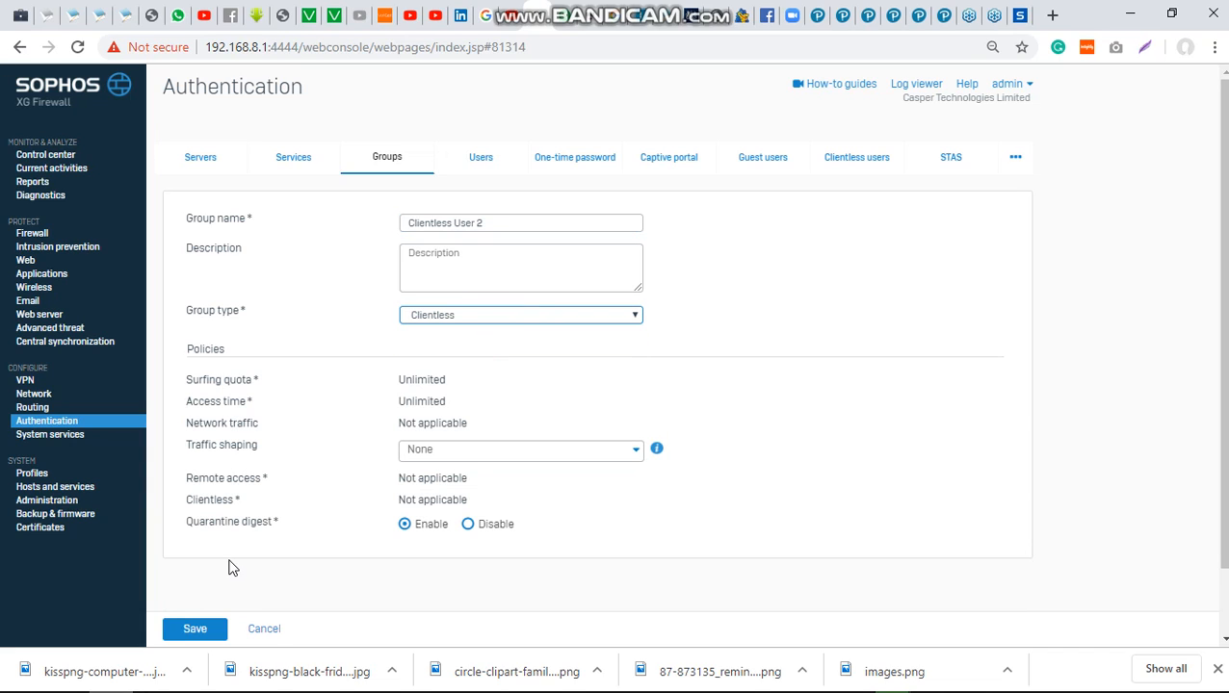
mouse_move(301, 525)
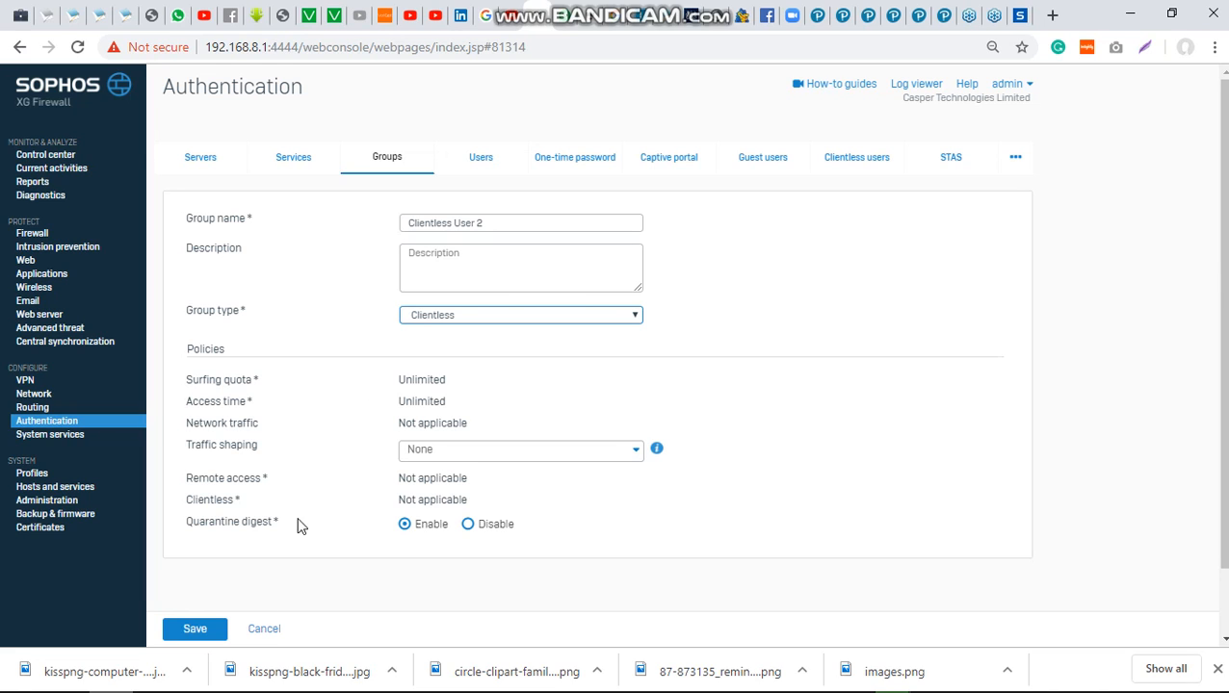
click(194, 629)
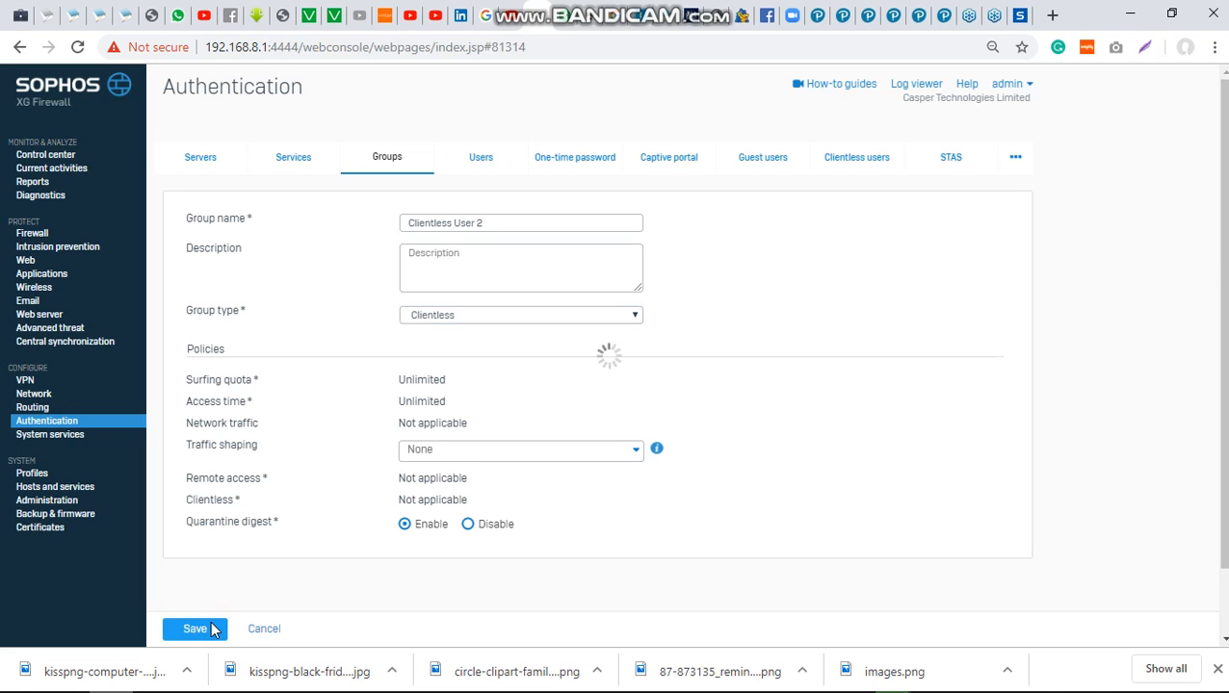
click(195, 629)
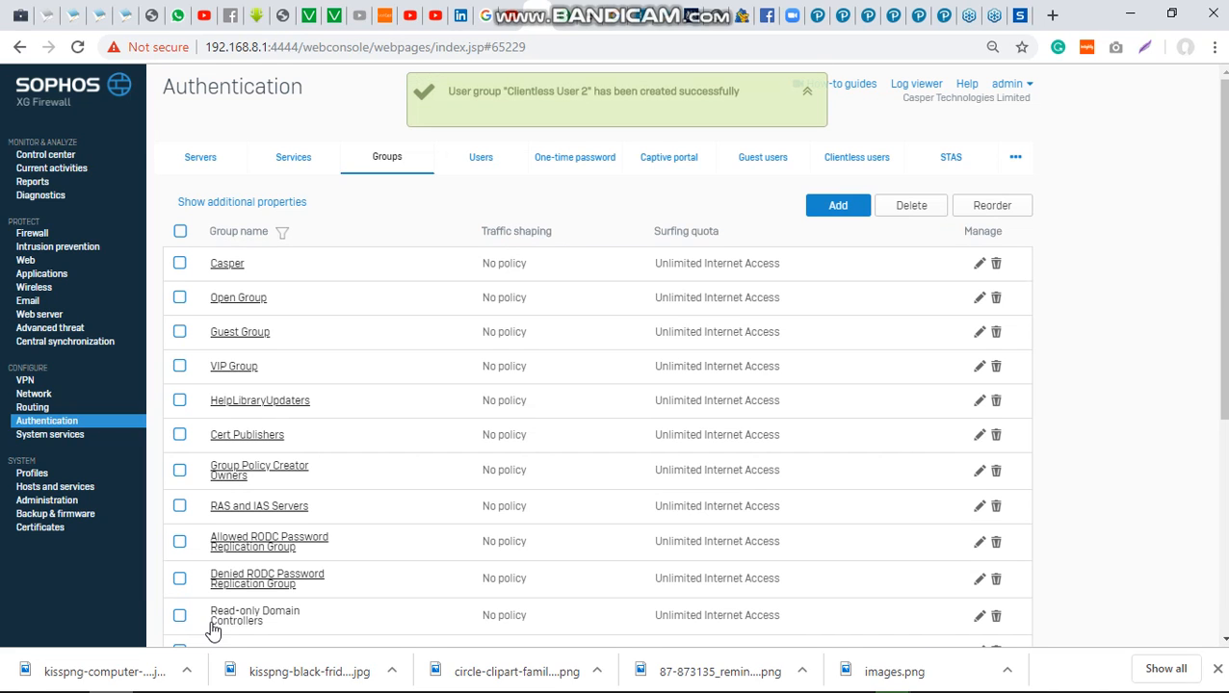
mouse_move(838, 186)
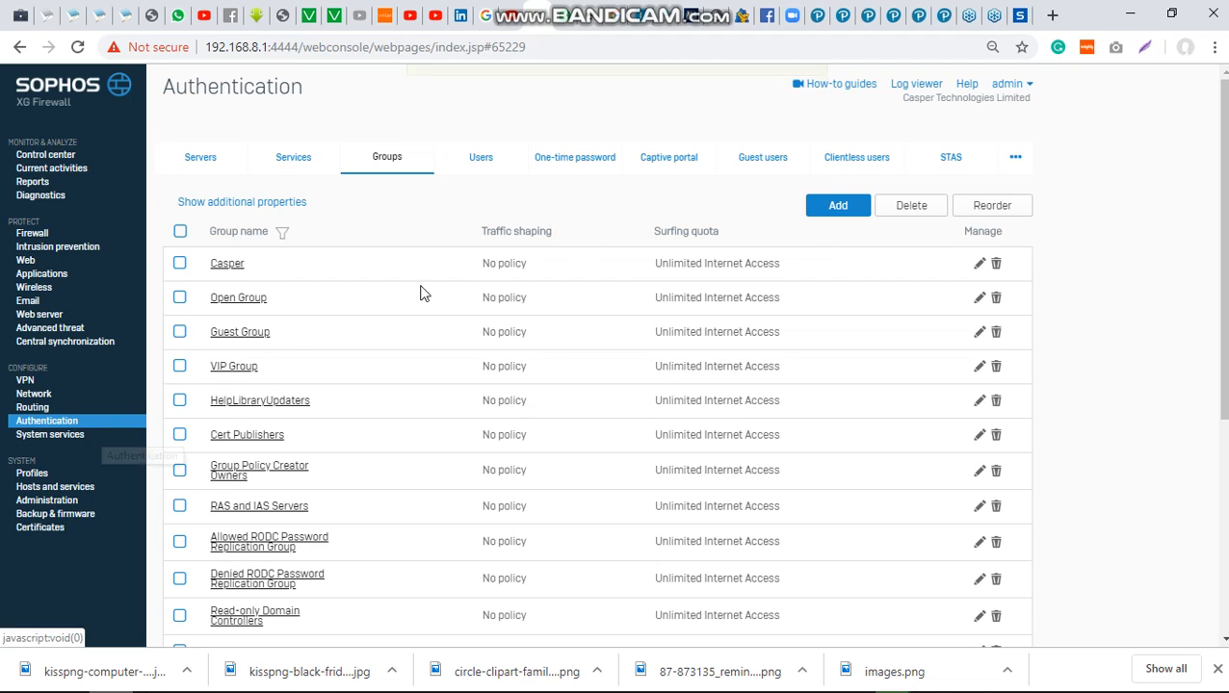
Switch to the Clientless users tab and start adding a new clientless user
click(856, 156)
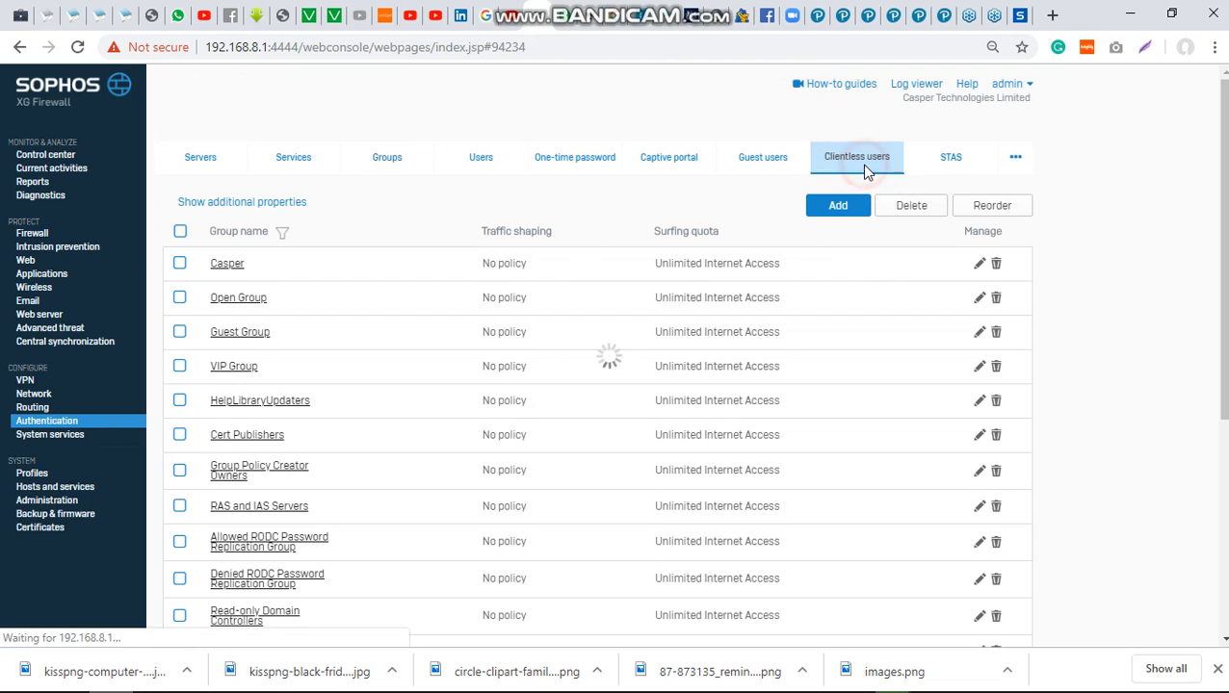
click(857, 156)
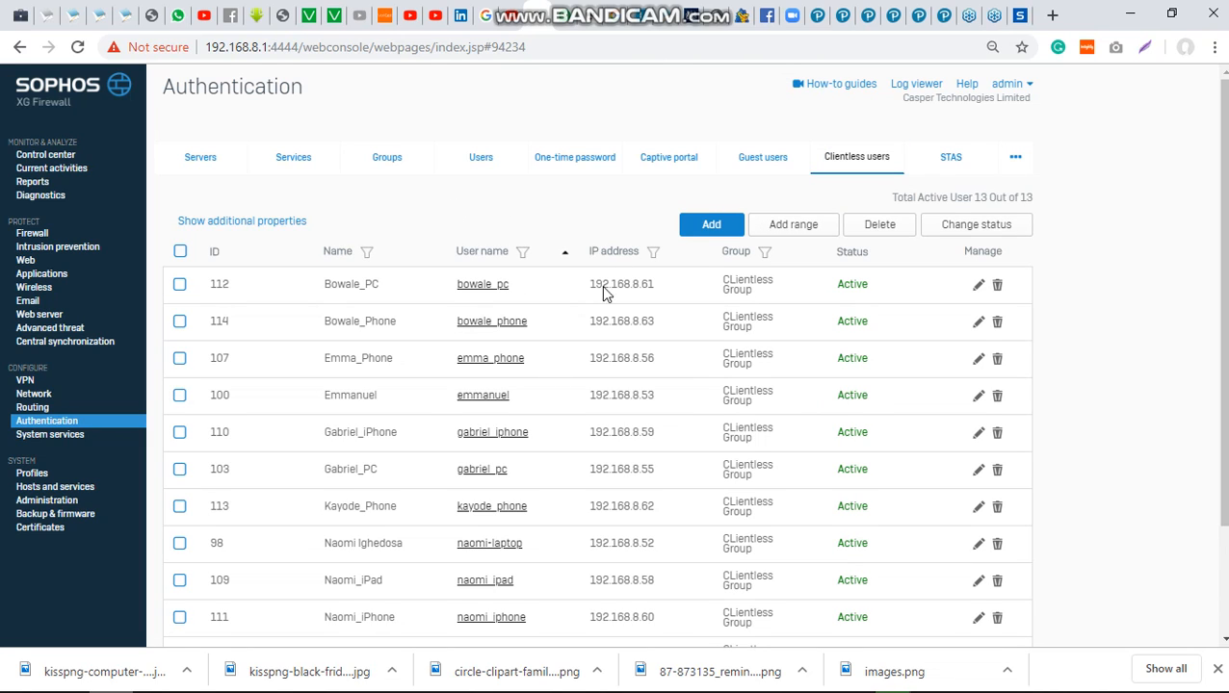
mouse_move(406, 337)
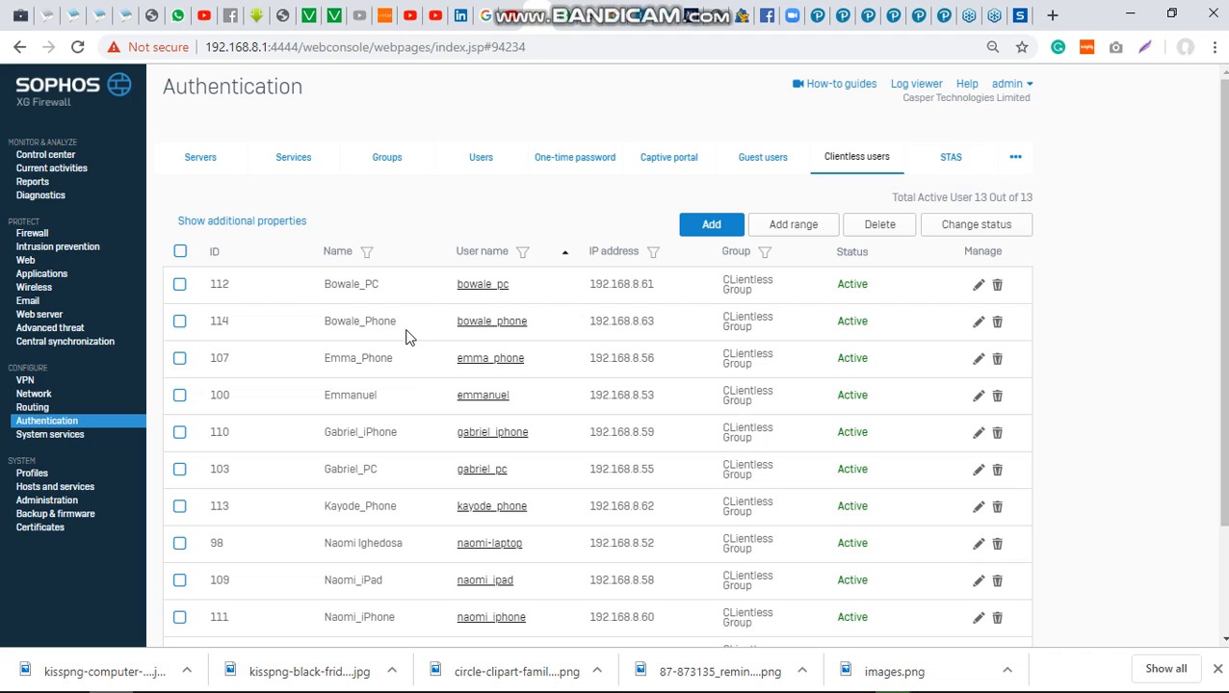
mouse_move(669, 270)
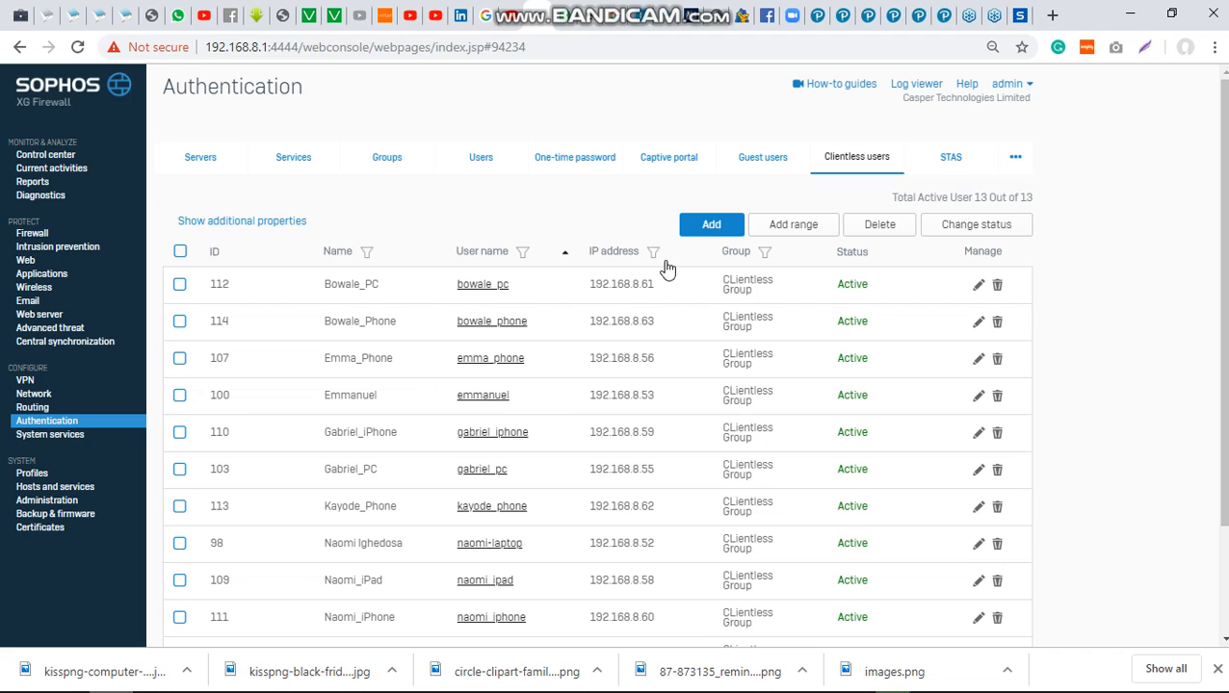
click(711, 224)
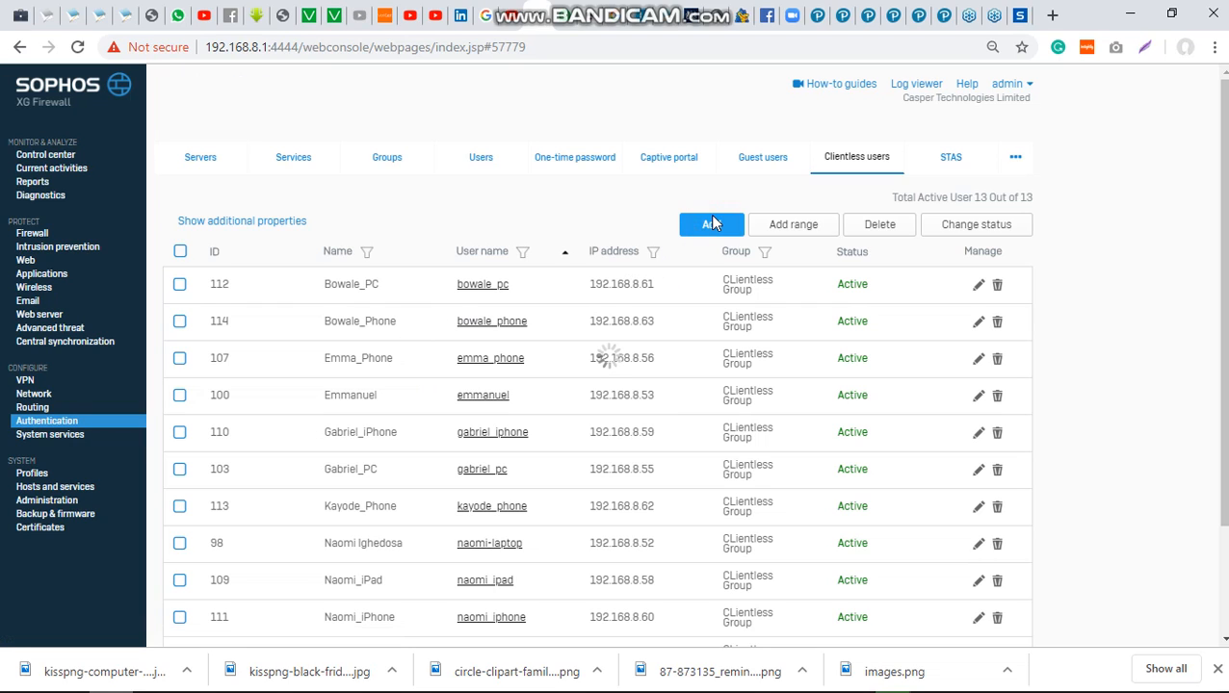
click(712, 224)
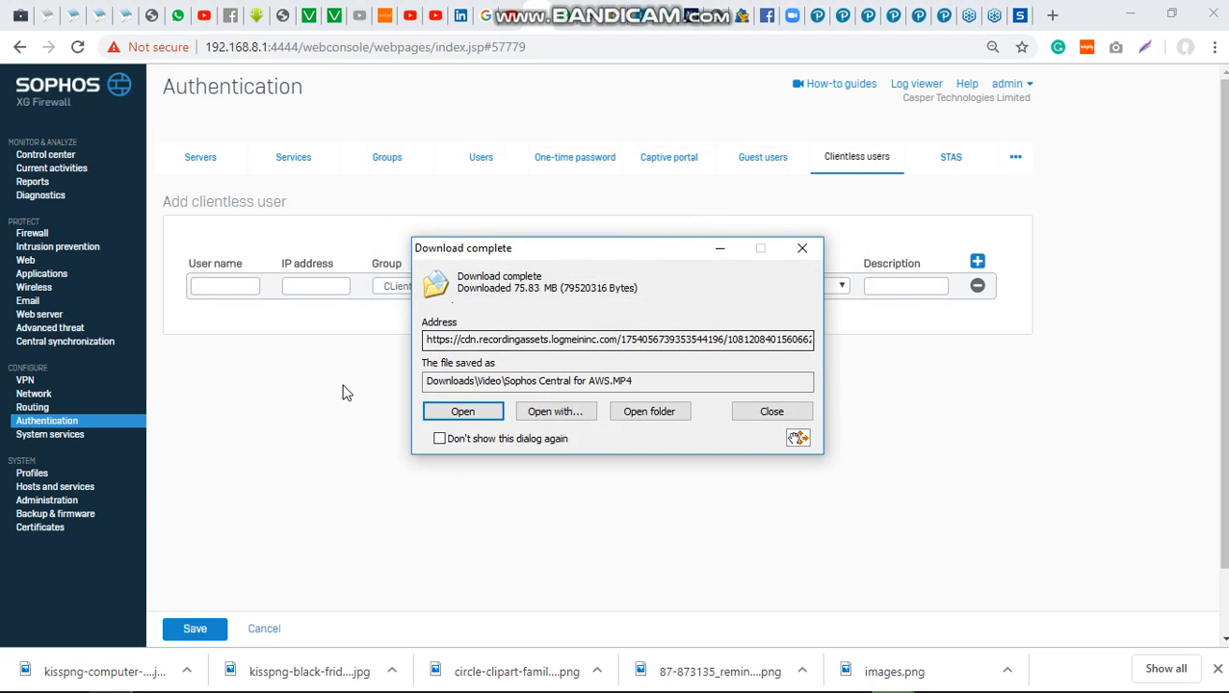
Enter user name Printer 1, its static IP address, and name Printer_1
click(770, 412)
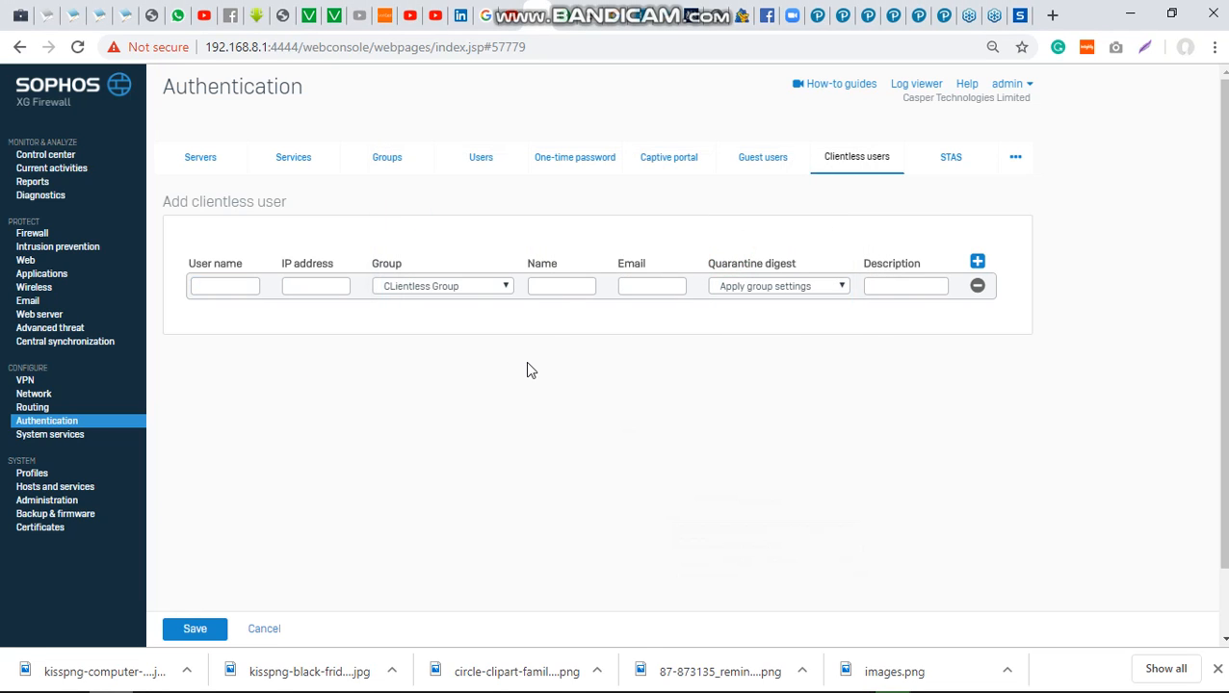
click(223, 285)
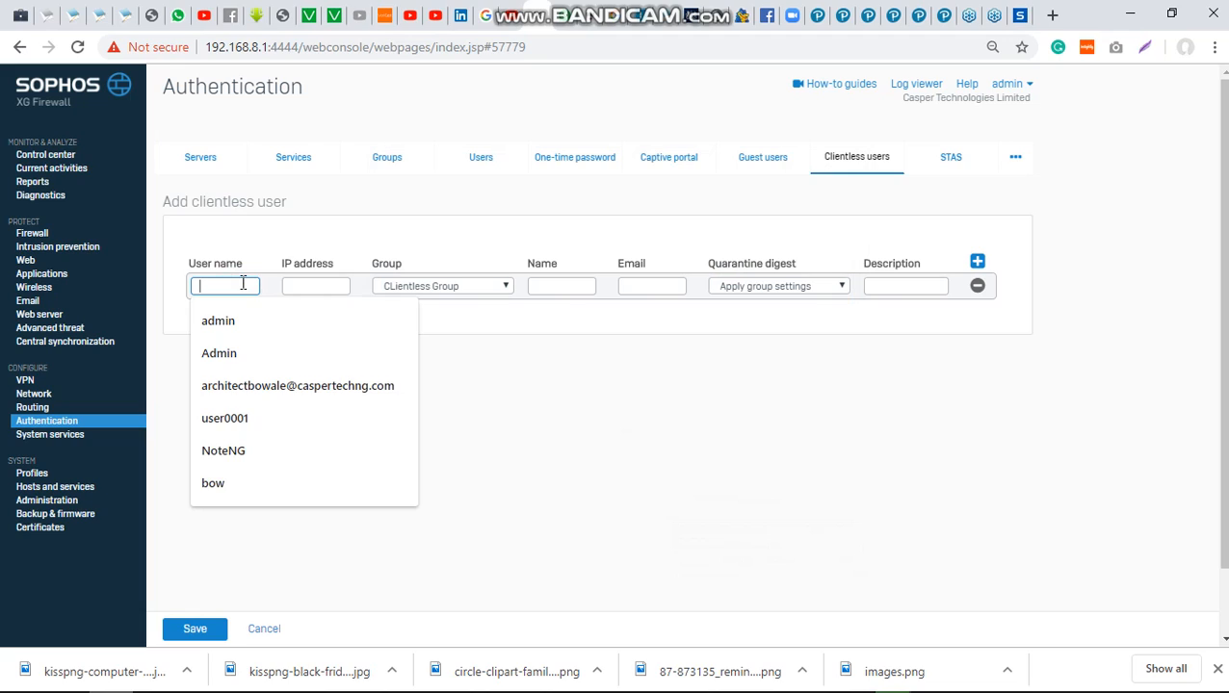
text(Printer)
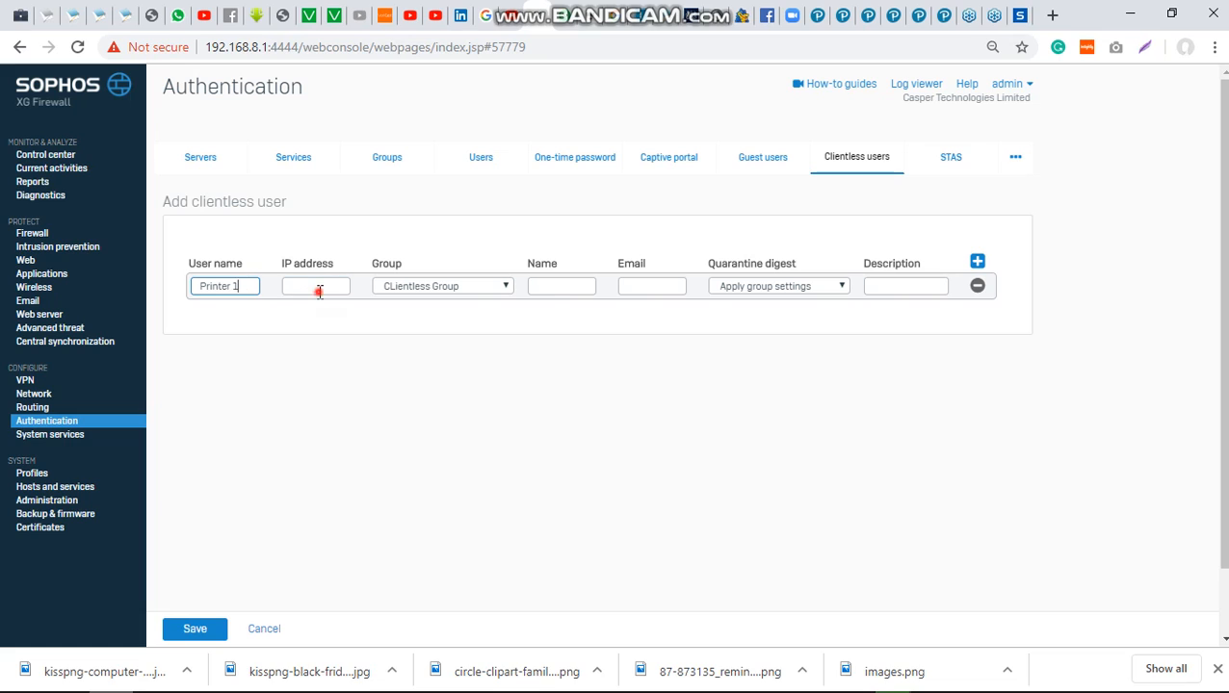
text(192)
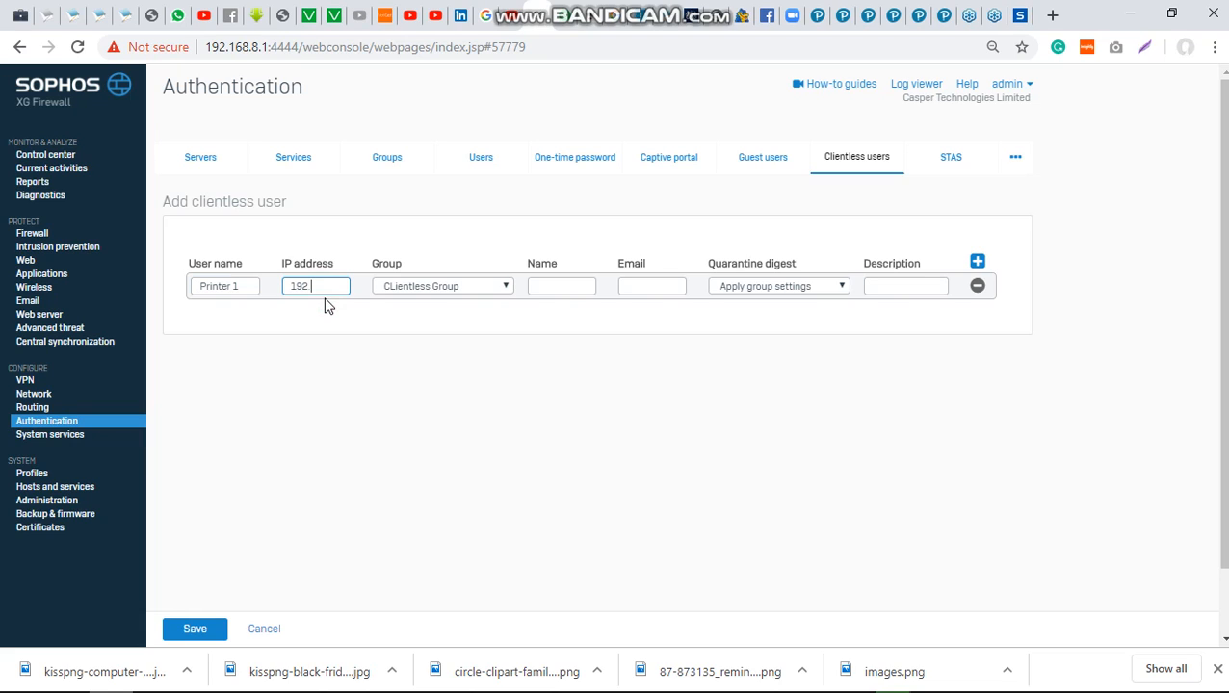
text(.168.8)
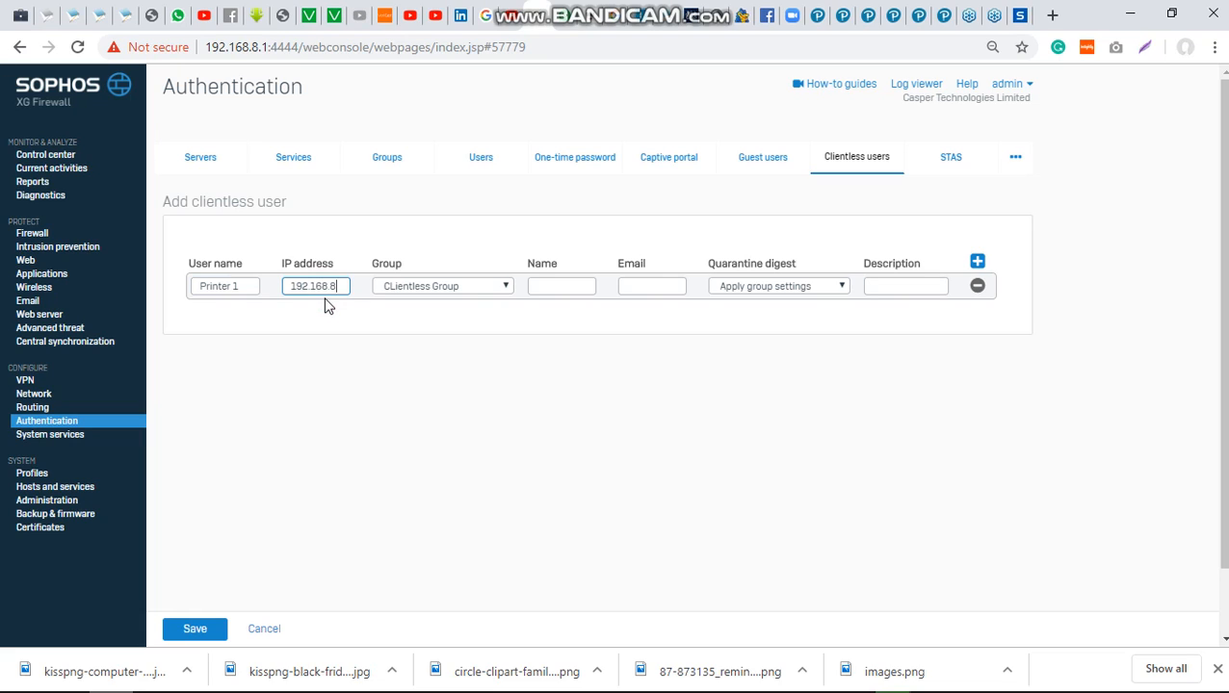
text(.1)
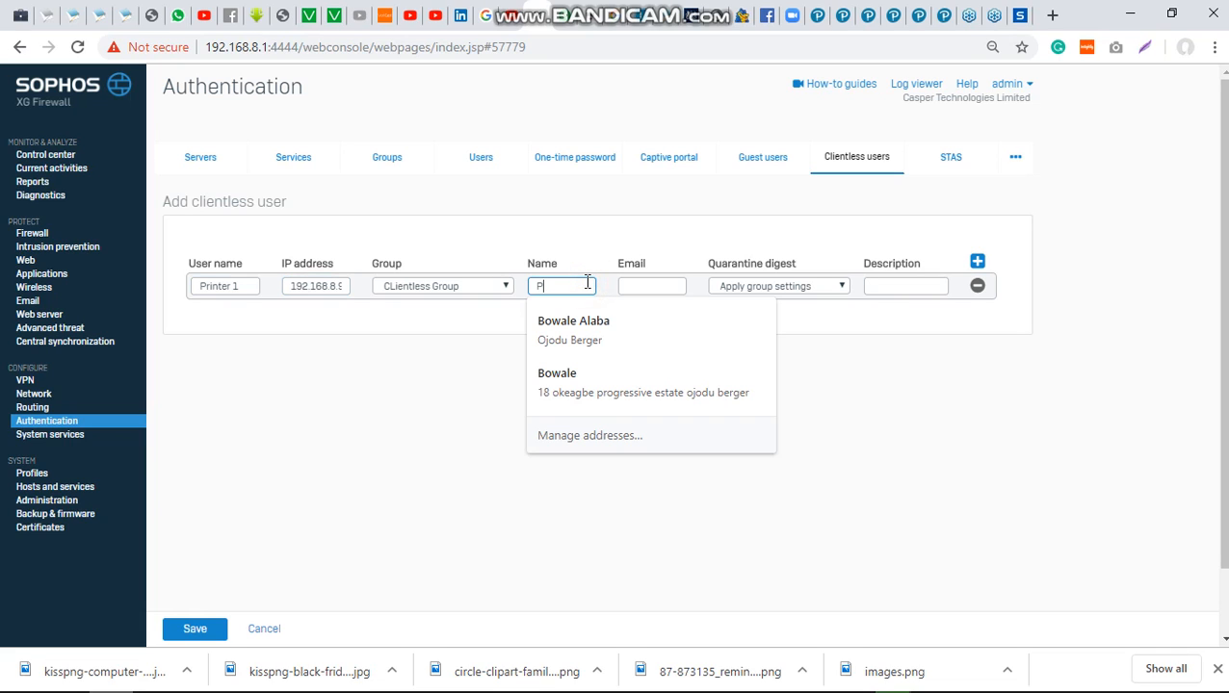
text(rinter)
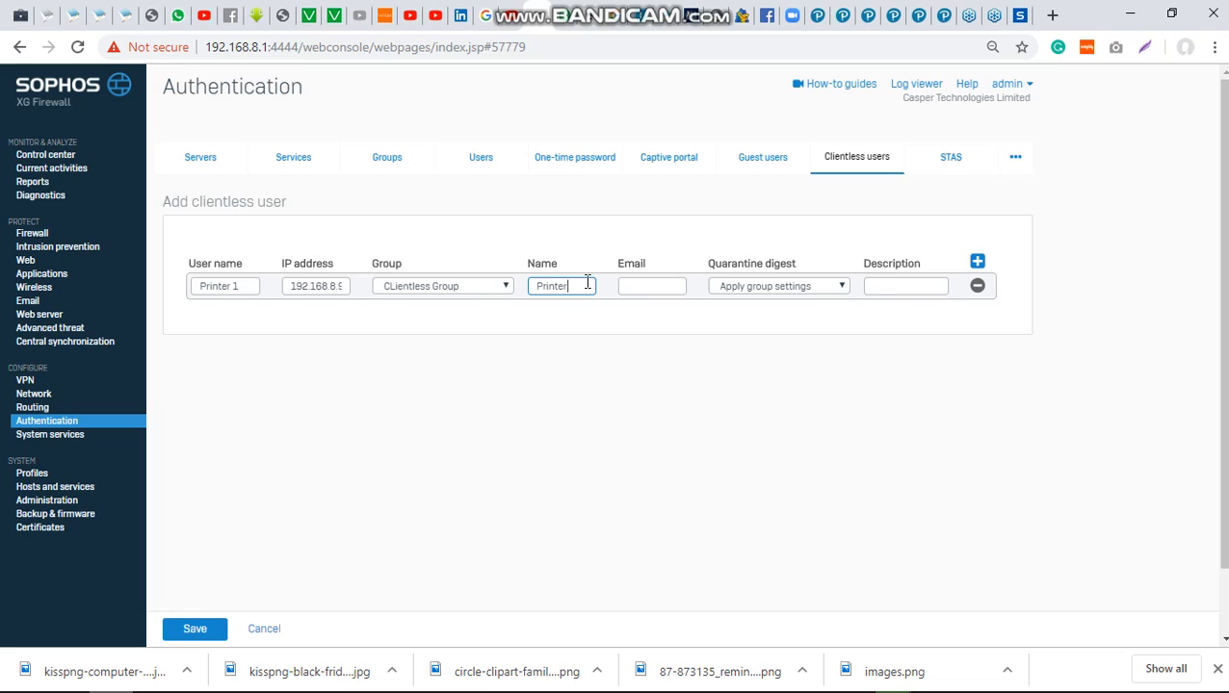
text(_1)
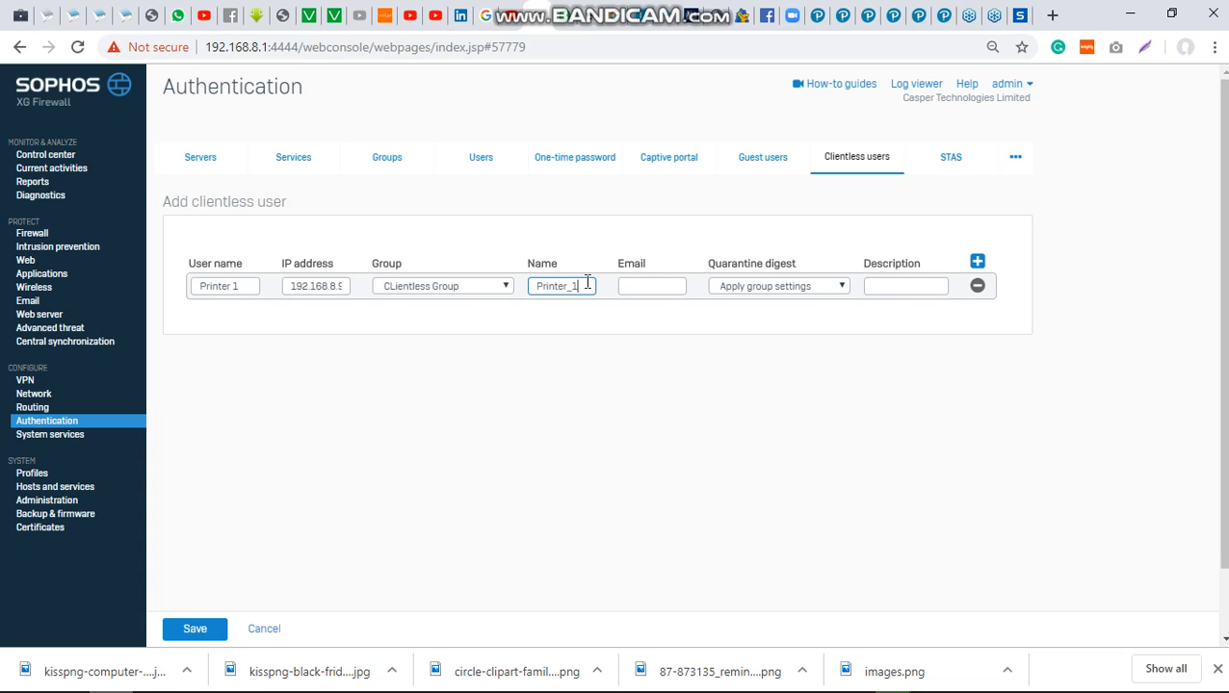
Fill in the printer user's email address and save the clientless user
click(652, 285)
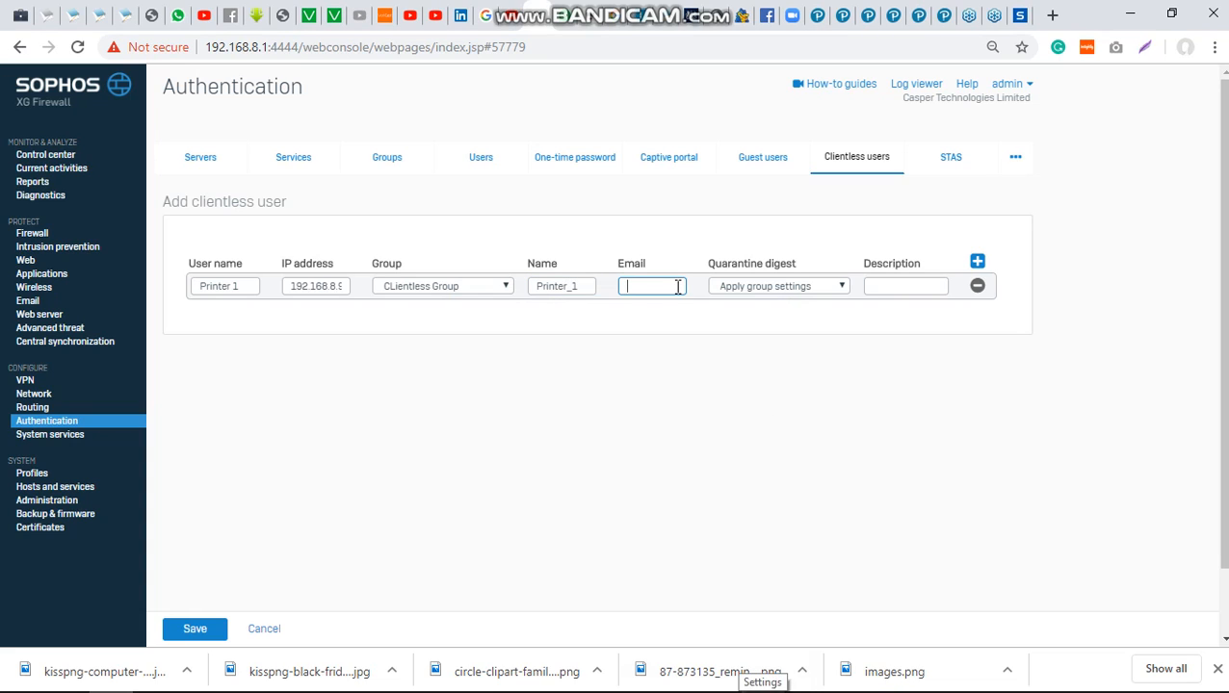
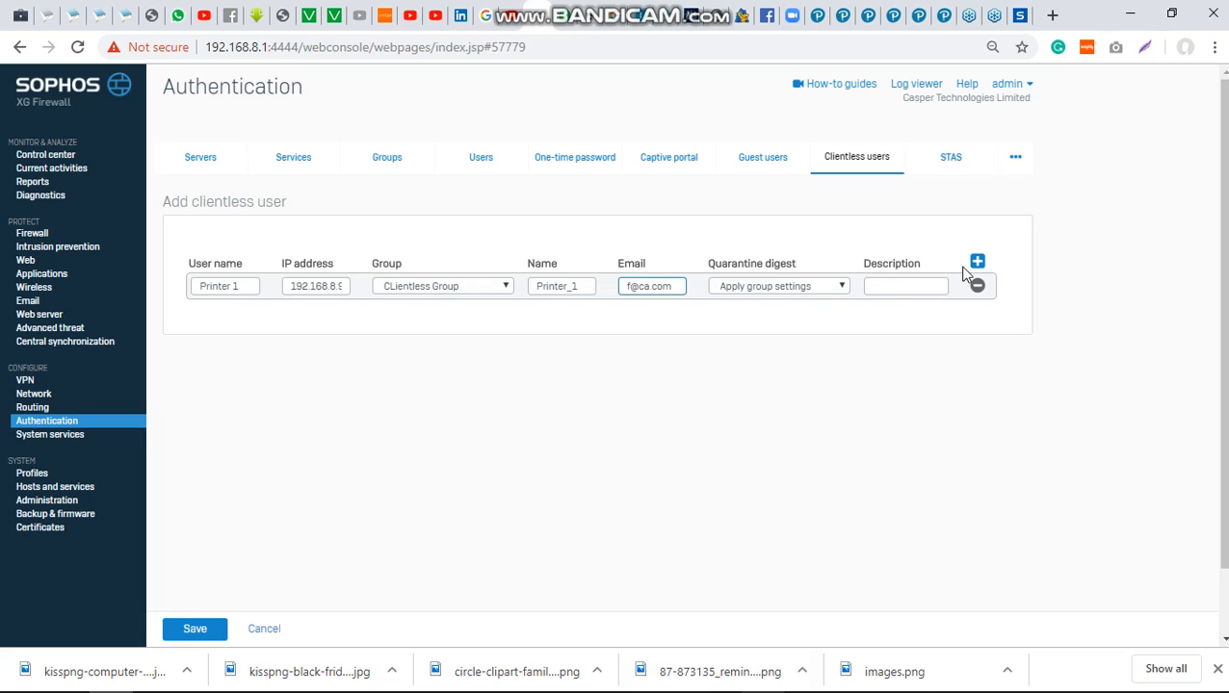
click(195, 629)
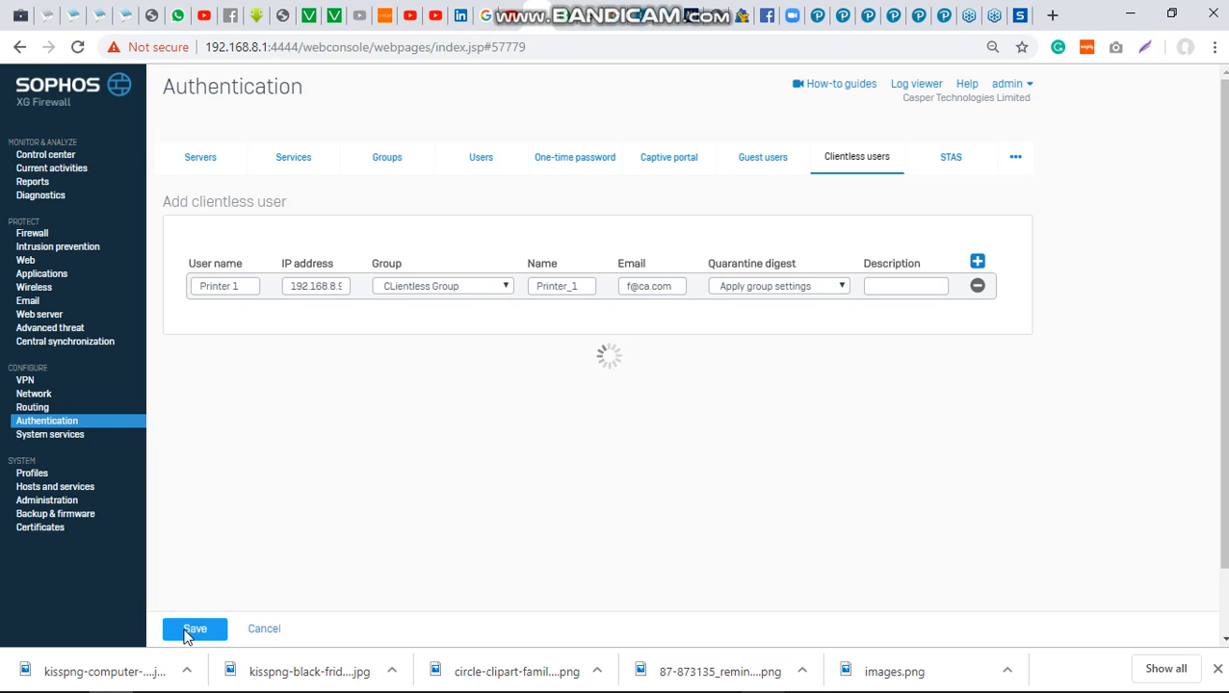
click(194, 628)
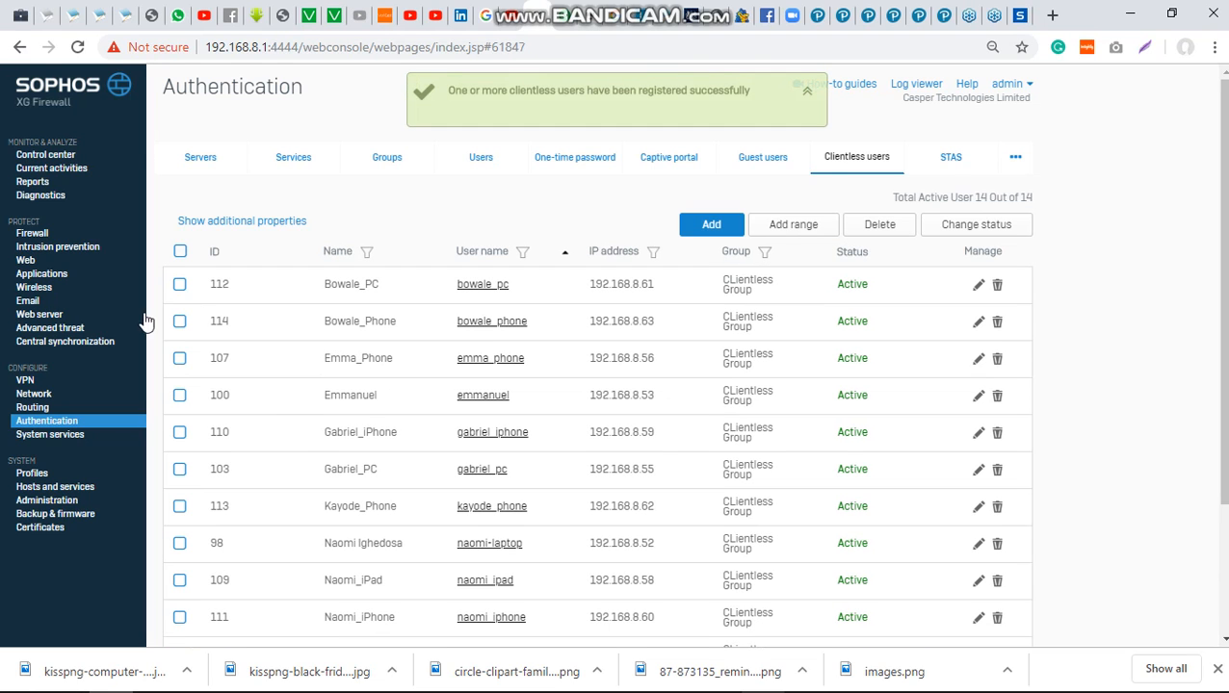